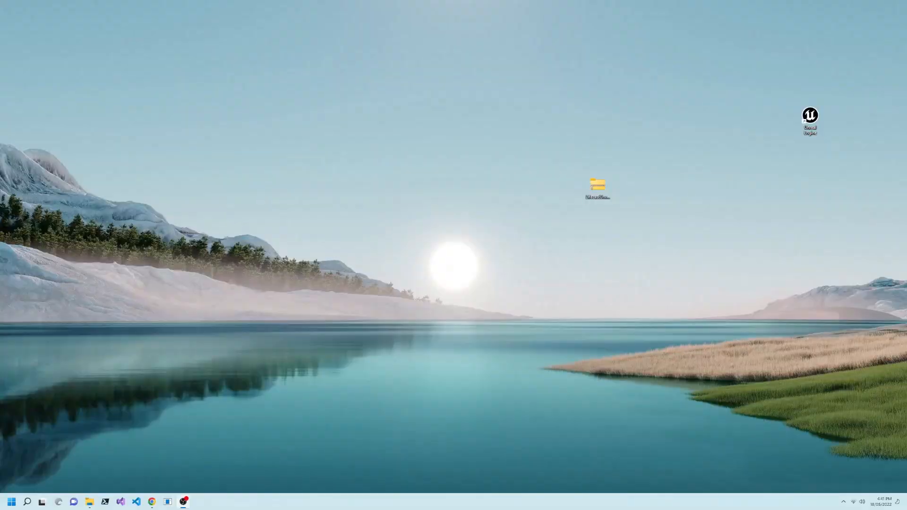
# Step: Extract the downloaded LifecastUnrealPlayer zip into a folder on the Desktop
pyautogui.rightClick(596, 185)
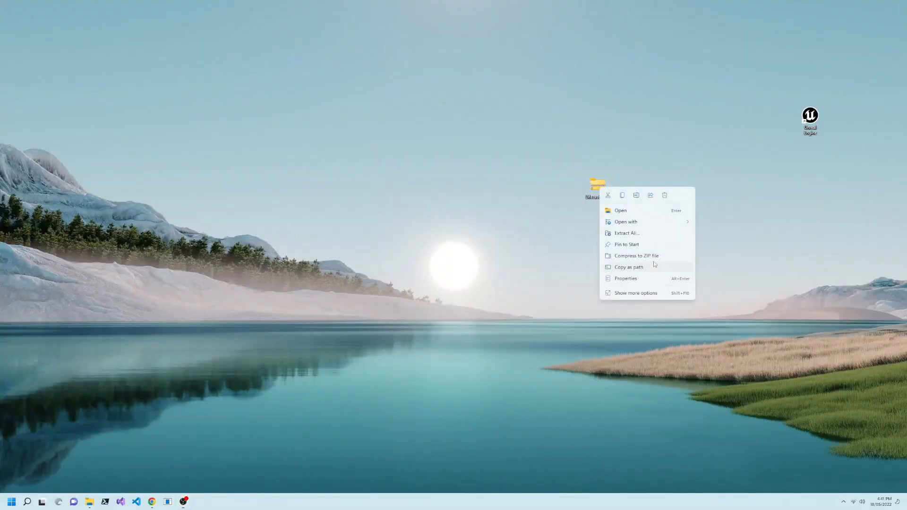
pyautogui.click(626, 233)
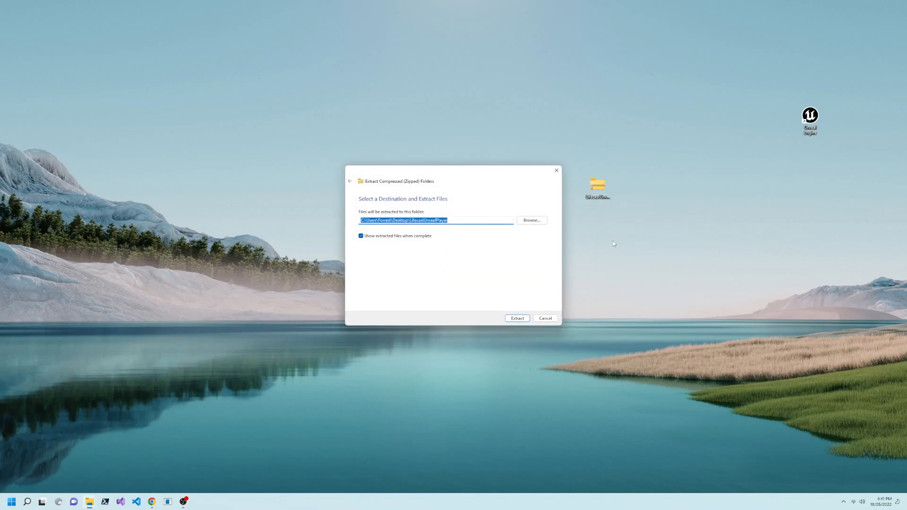
pyautogui.click(517, 319)
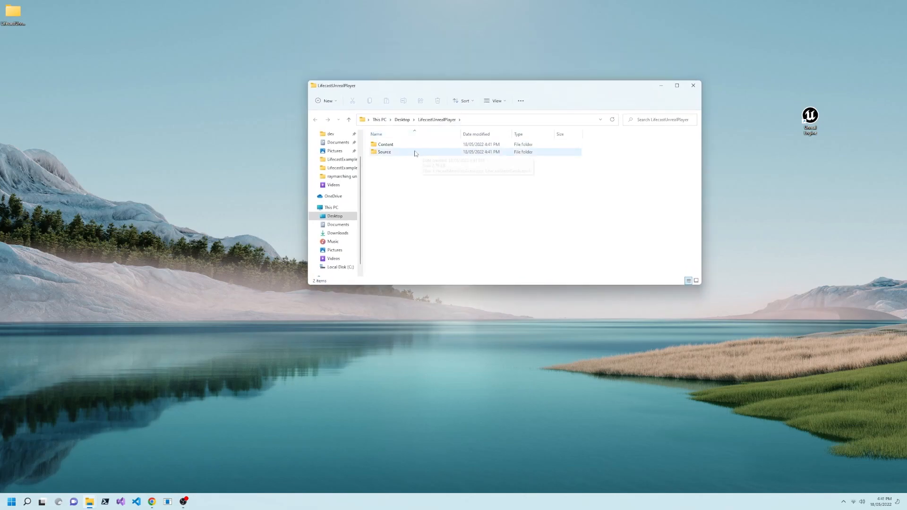
# Step: Inspect the Source folder, then move into the Content folder holding the three asset files
pyautogui.doubleClick(384, 151)
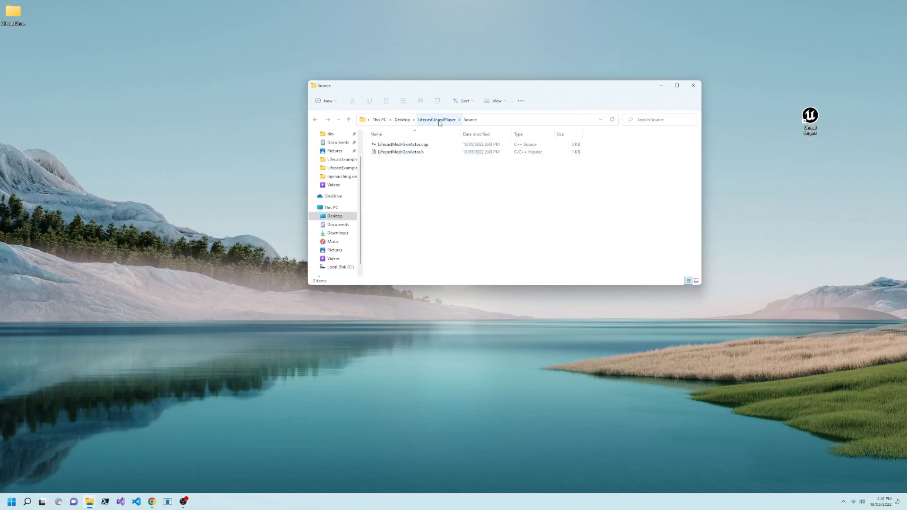
pyautogui.click(436, 120)
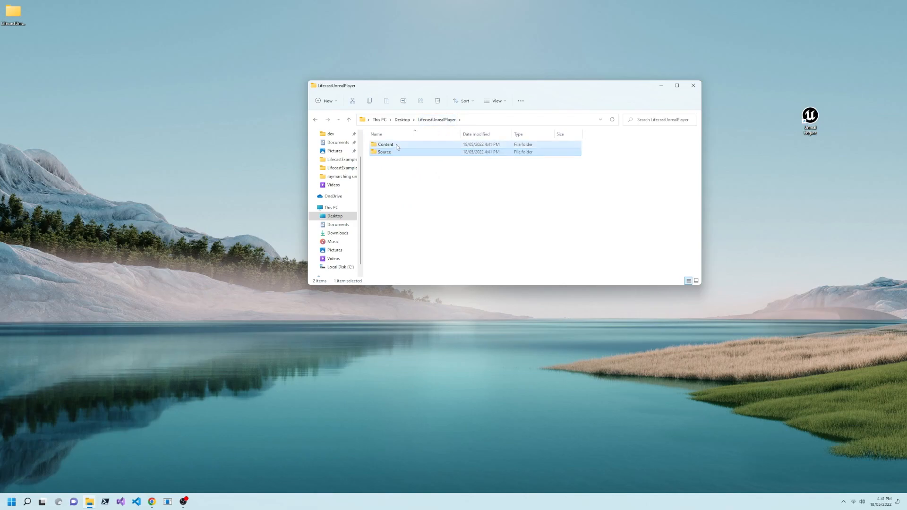
pyautogui.doubleClick(386, 144)
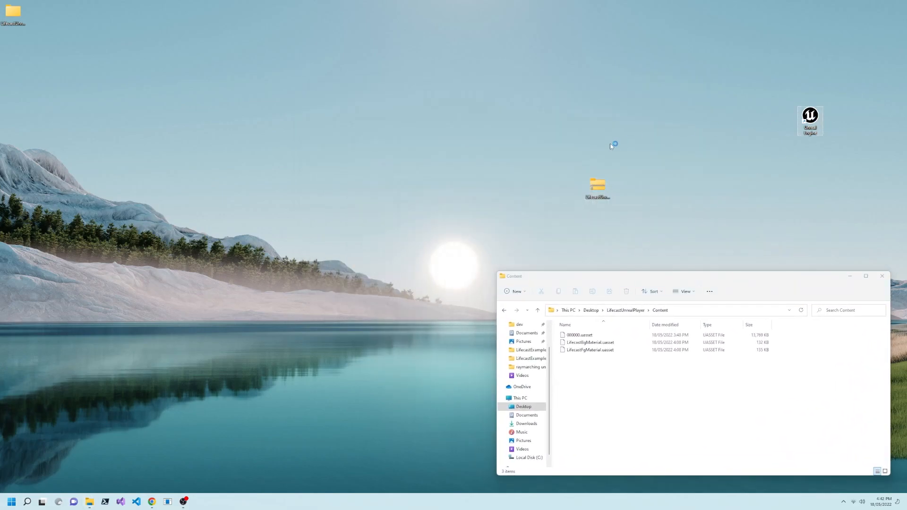
# Step: Start a new Blank Film, Television and Live Events project named FoobarTest123 without starter content
pyautogui.doubleClick(810, 120)
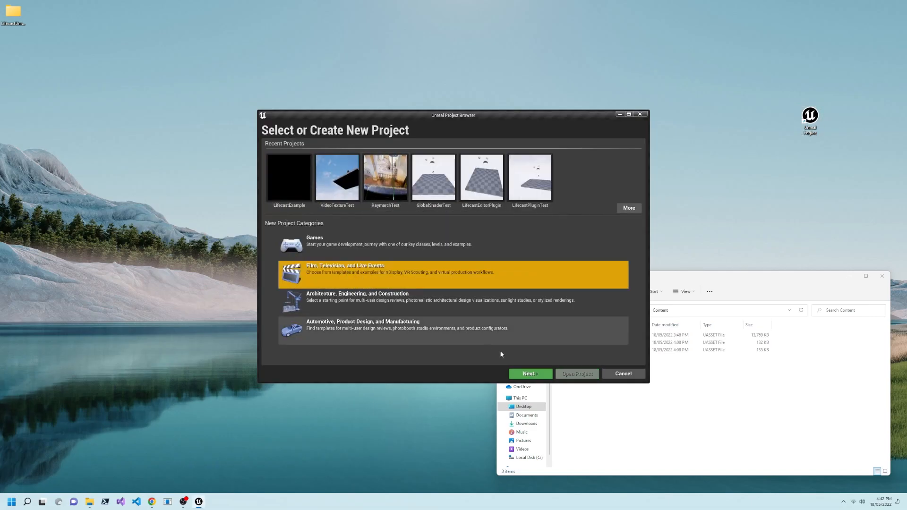
pyautogui.click(529, 373)
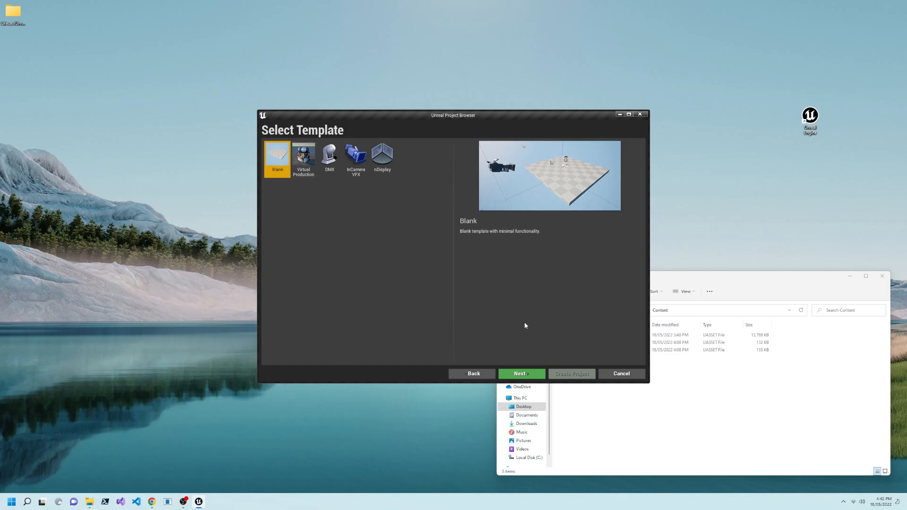
pyautogui.click(520, 374)
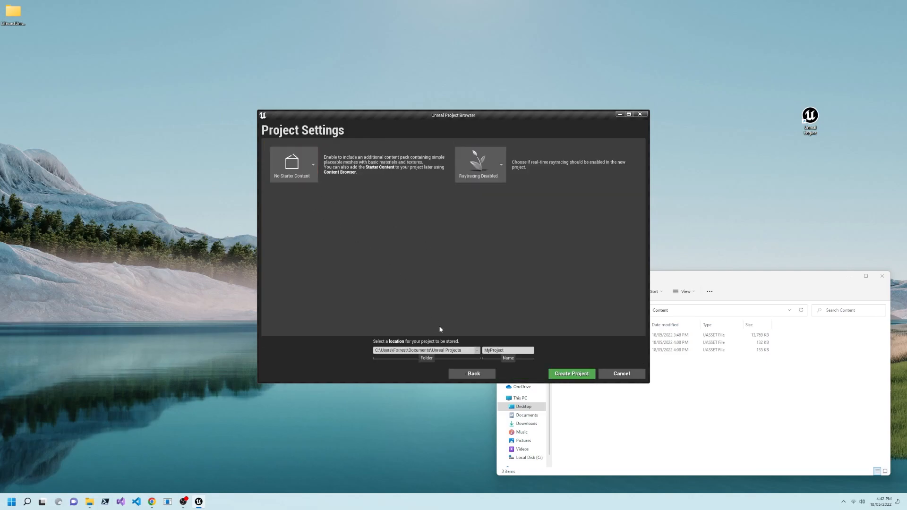
pyautogui.write('FoobarTest12')
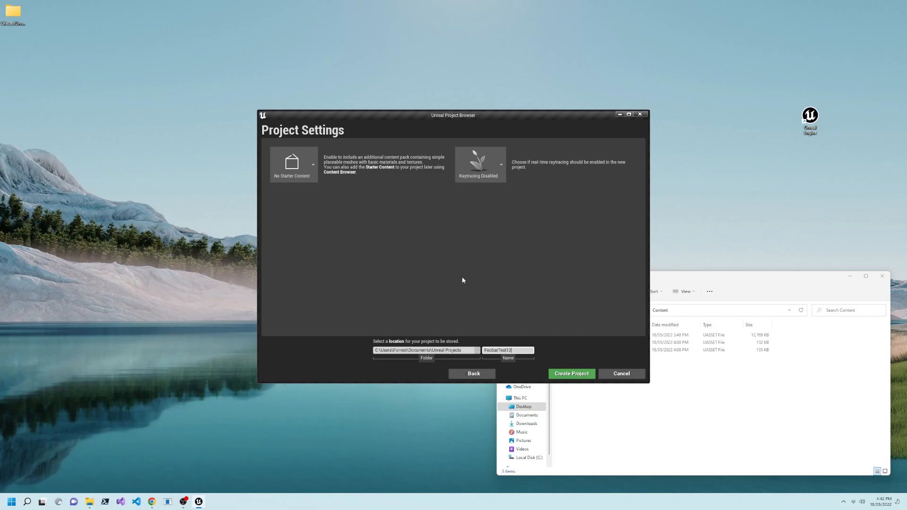
pyautogui.write('3')
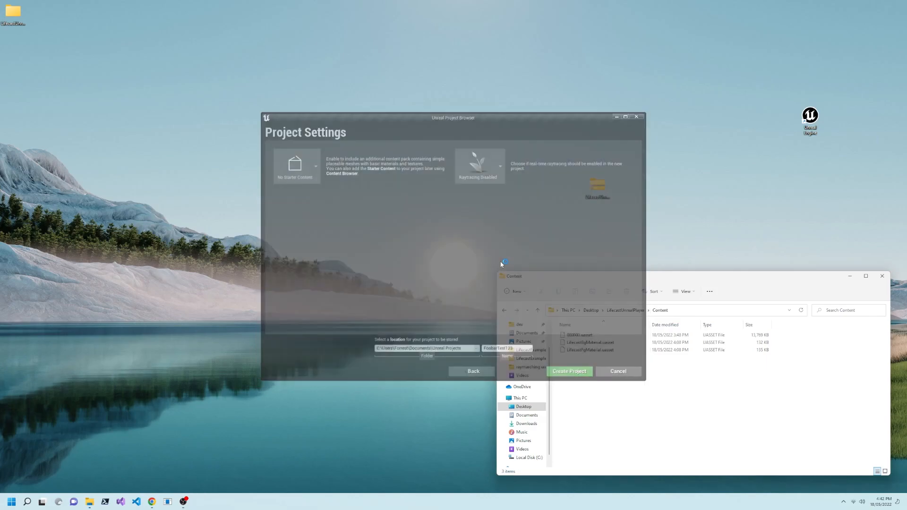
# Step: Create the project and enable Always Show Touch Interface in the Input project settings
pyautogui.click(569, 370)
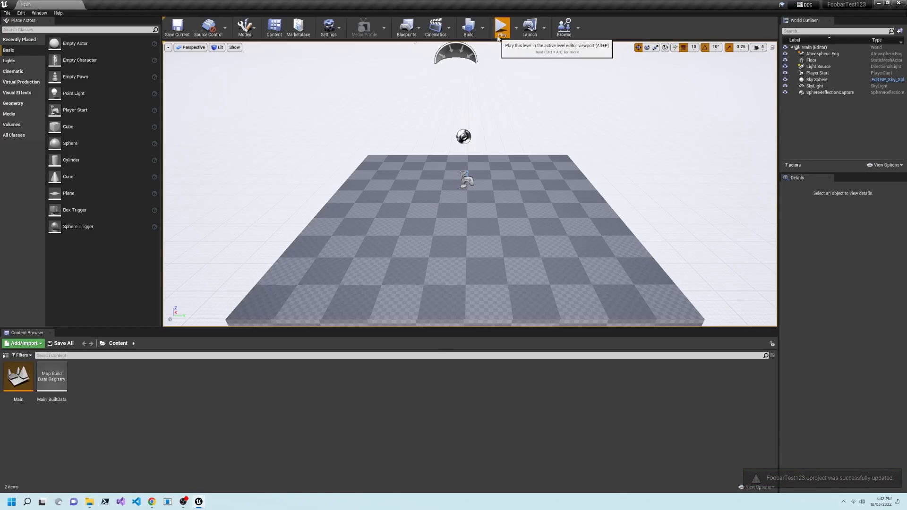
pyautogui.click(501, 27)
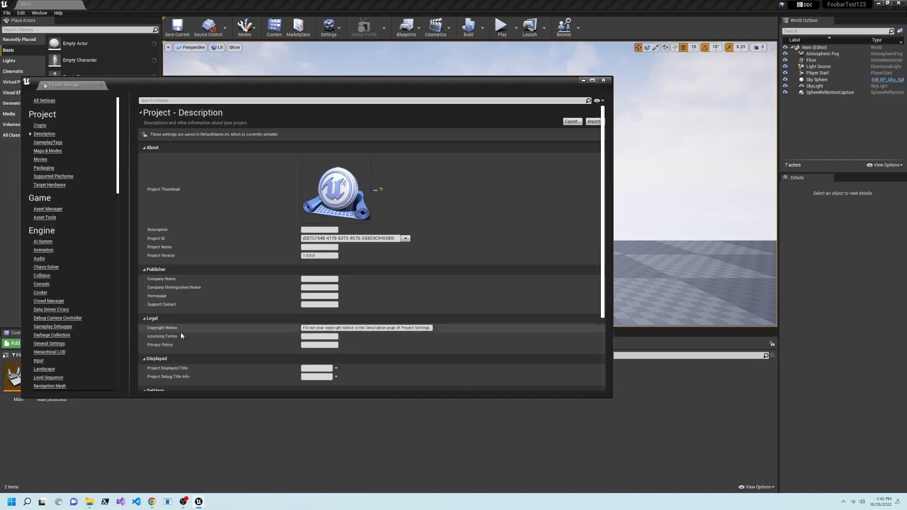
pyautogui.click(39, 360)
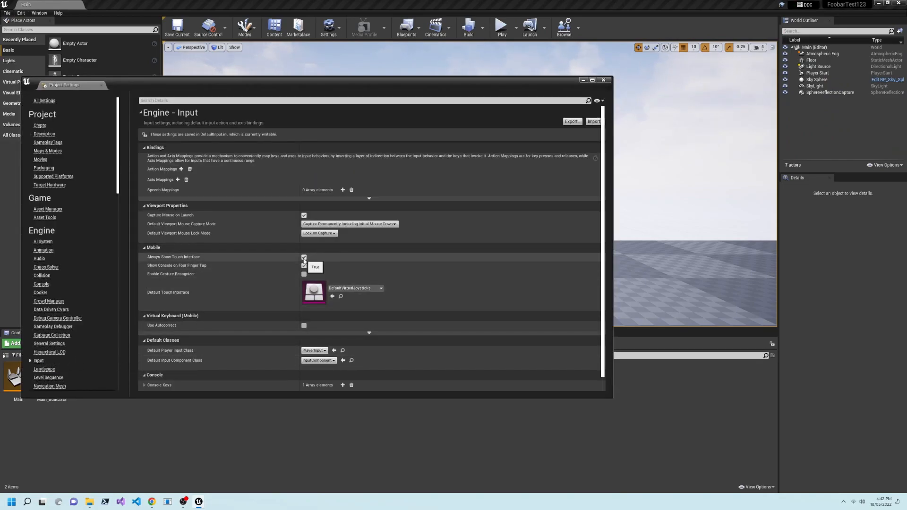
pyautogui.click(604, 80)
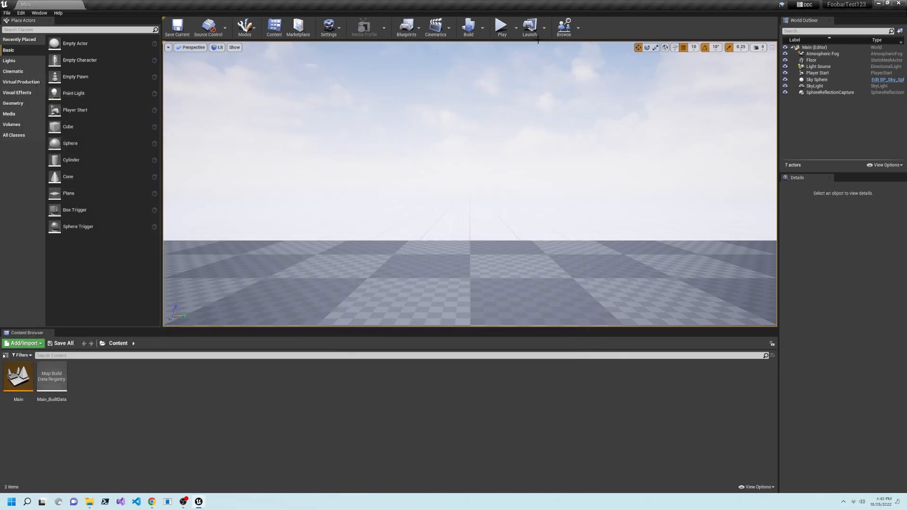
# Step: Play-test the empty default level in the editor
pyautogui.click(501, 27)
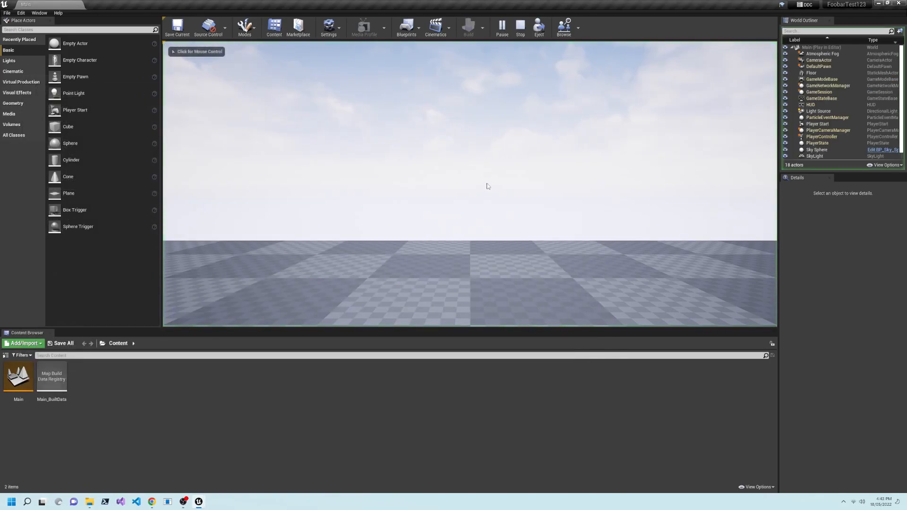
pyautogui.click(520, 27)
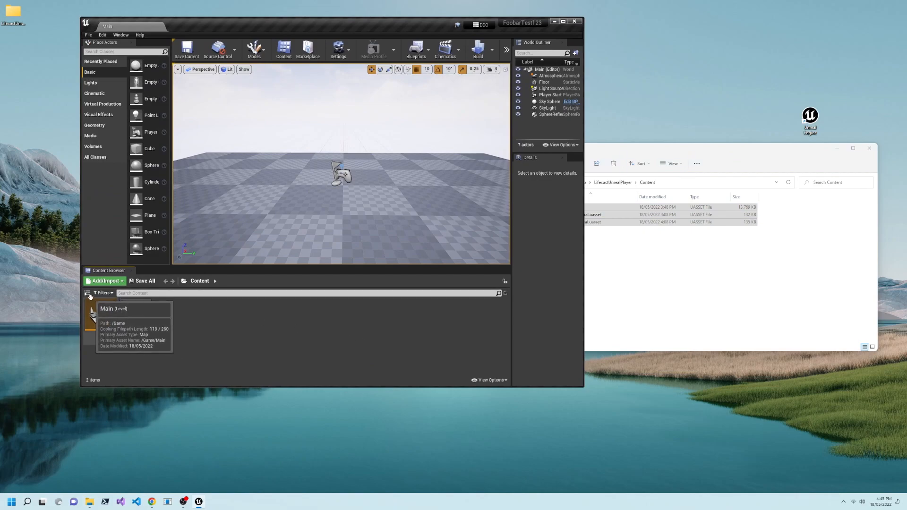
# Step: Drag the 000000 texture, LifecastBg and LifecastFg materials into Content and inspect LifecastFg
pyautogui.click(90, 296)
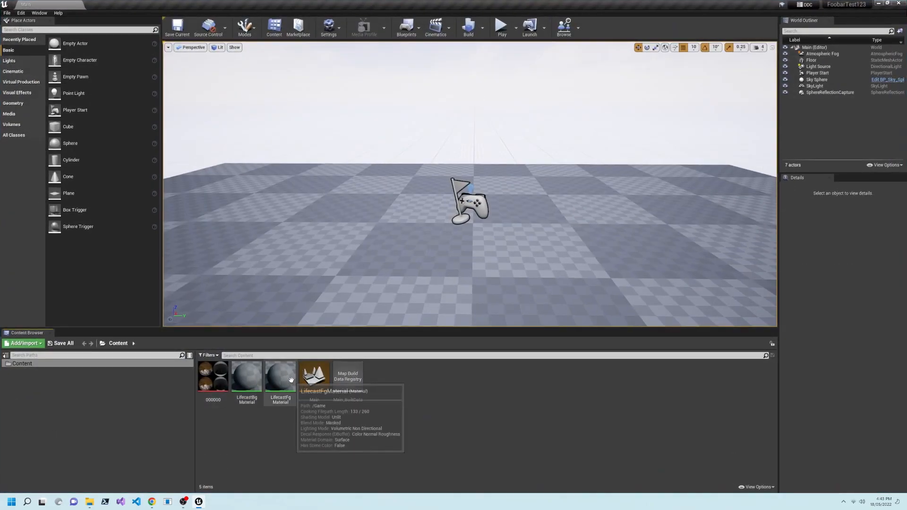
pyautogui.doubleClick(280, 375)
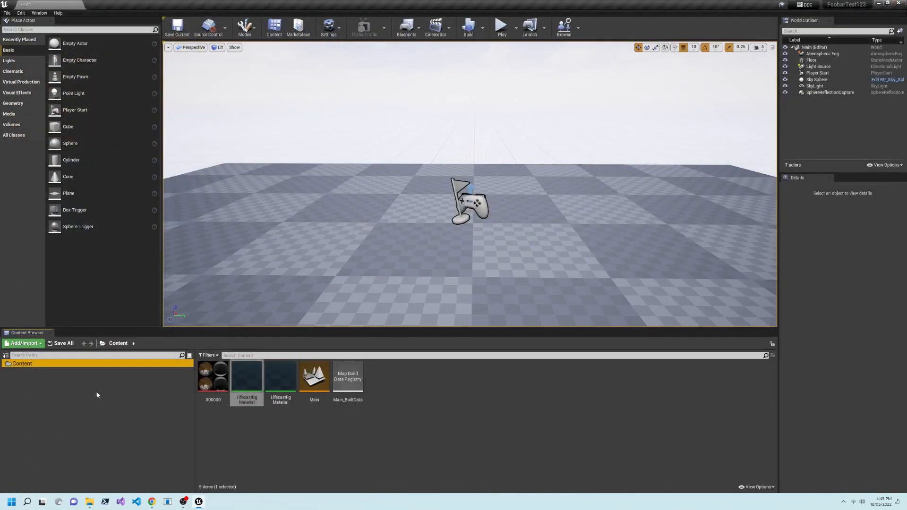
# Step: Create a new C++ class based on Actor named LifecastMeshGenActor
pyautogui.click(6, 12)
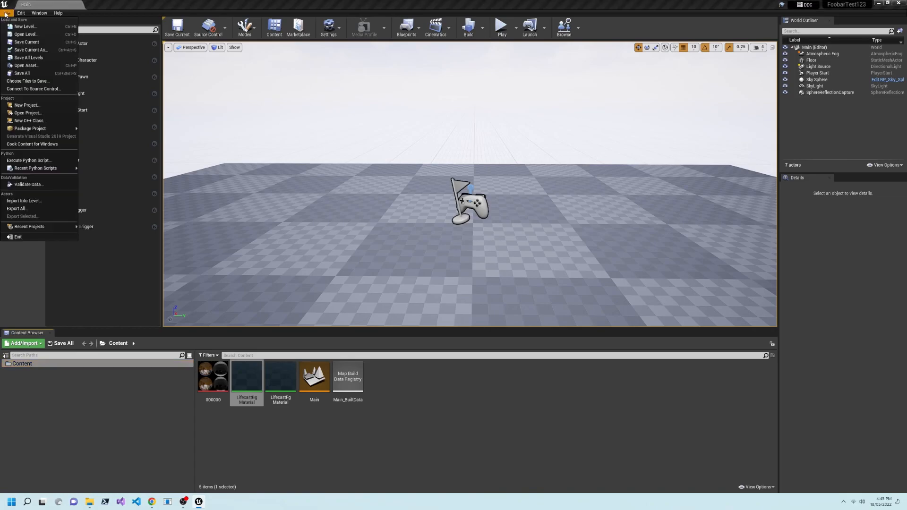
pyautogui.moveTo(29, 120)
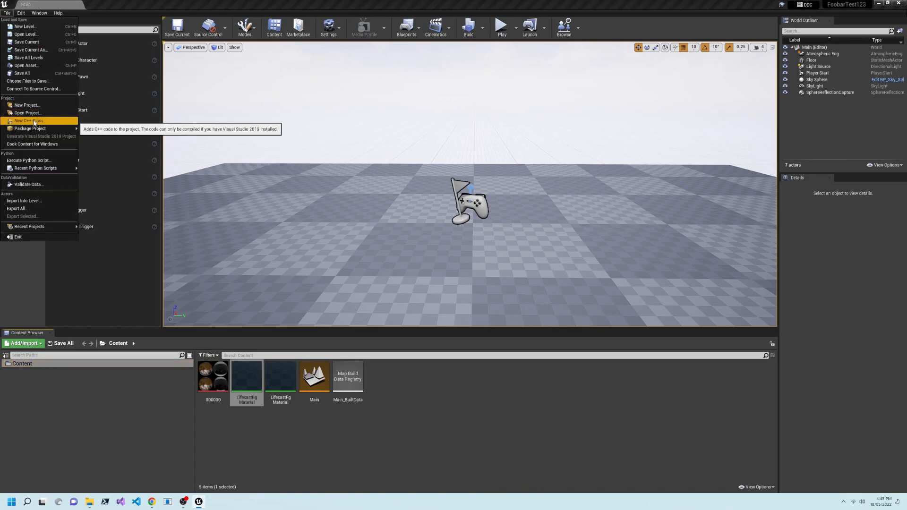
pyautogui.click(27, 120)
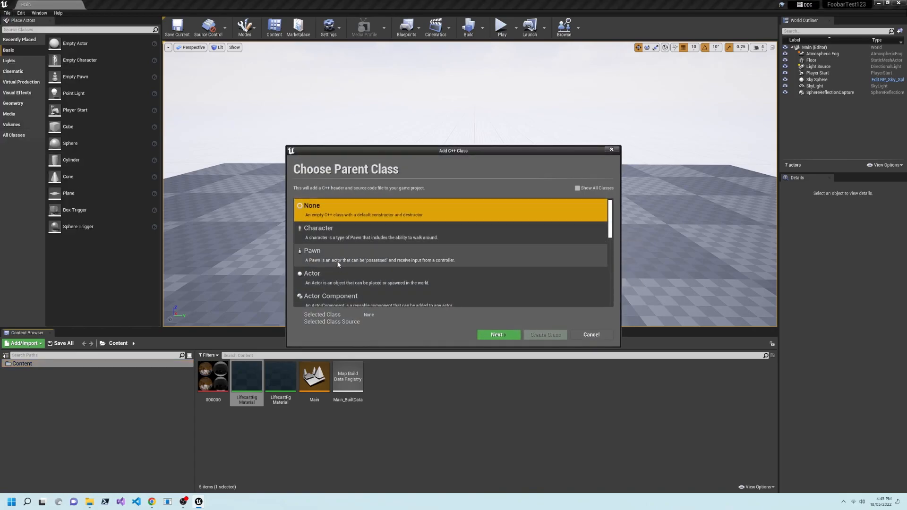
pyautogui.click(498, 334)
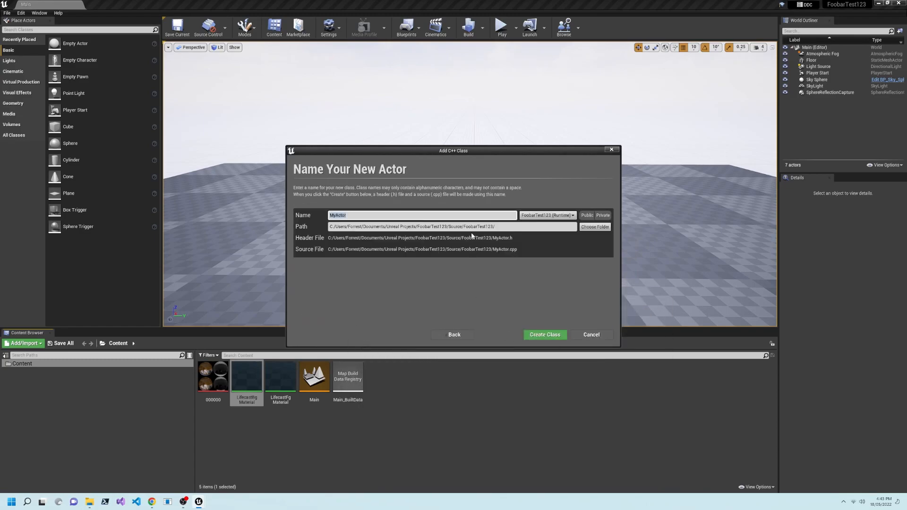
pyautogui.write('LifecastMeshG')
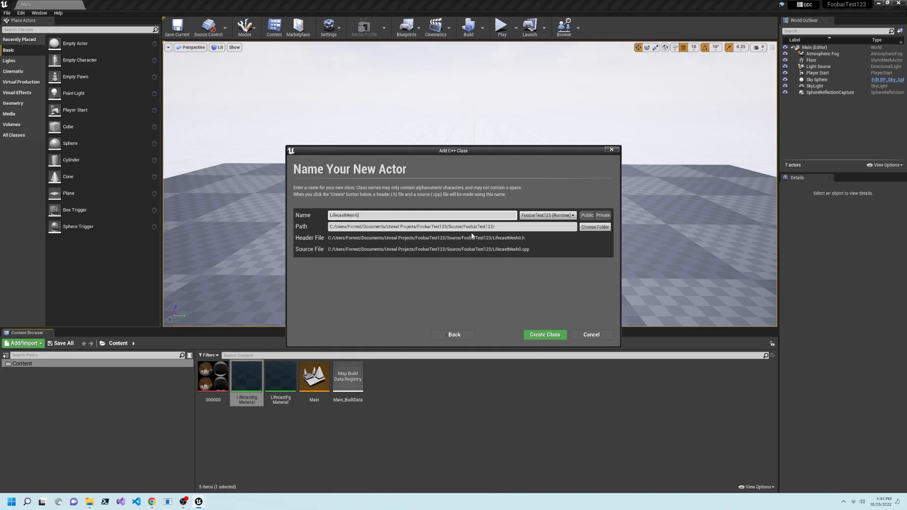
pyautogui.write('enActor')
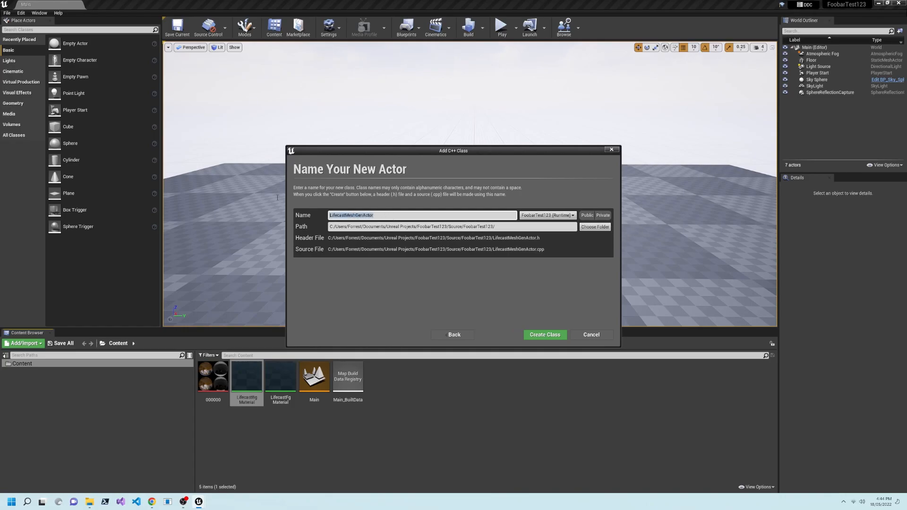
pyautogui.click(544, 334)
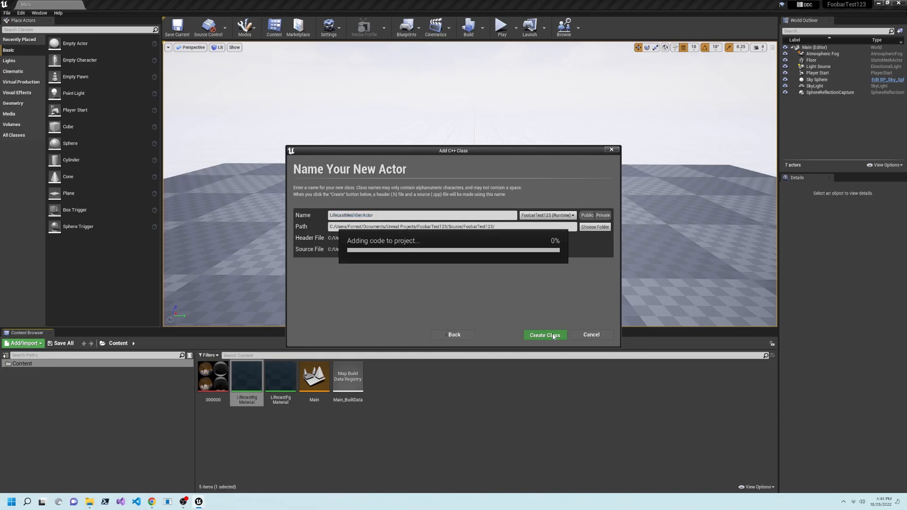
pyautogui.click(545, 334)
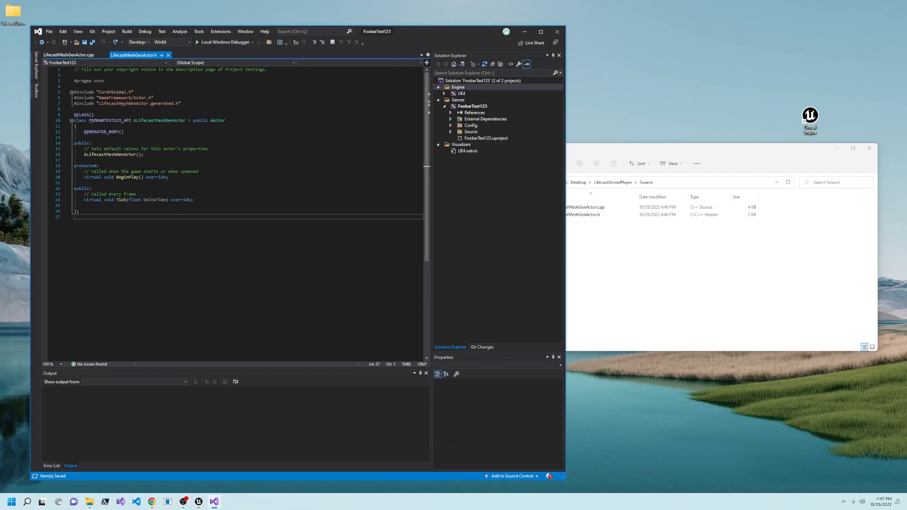
# Step: Copy the provided Lifecast header into LifecastMeshGenActor.h, keeping the FOOBARTEST123_API macro
pyautogui.doubleClick(108, 120)
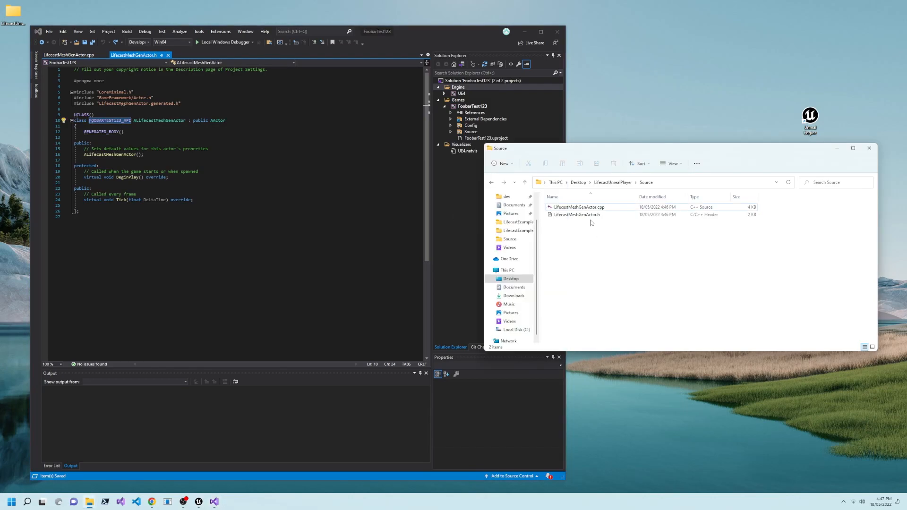
pyautogui.rightClick(577, 214)
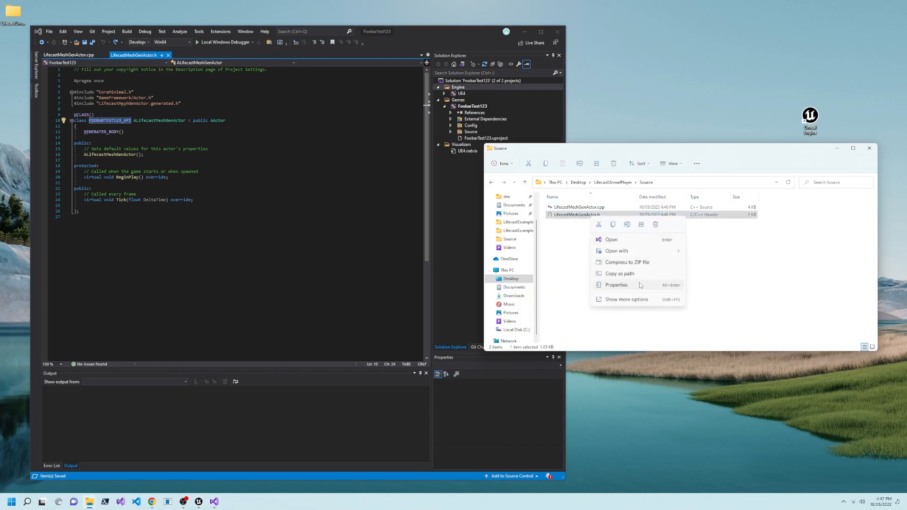
pyautogui.click(611, 239)
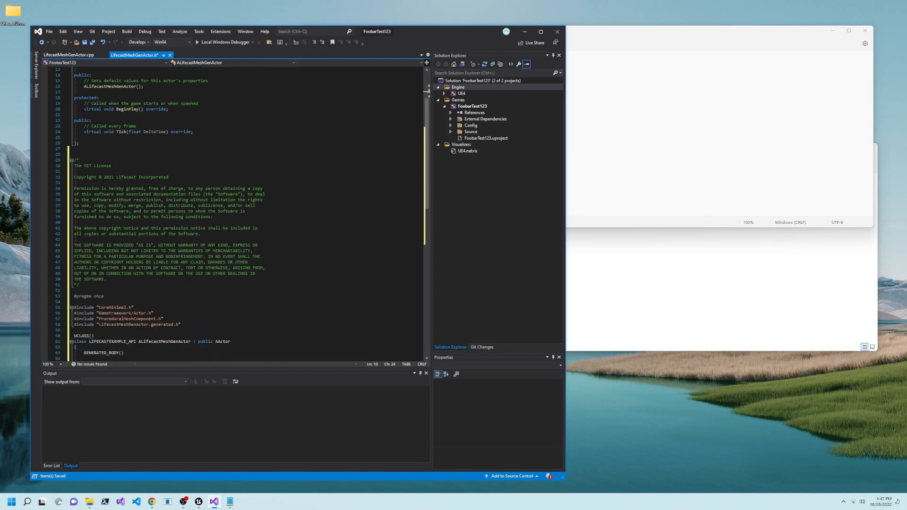
pyautogui.doubleClick(104, 307)
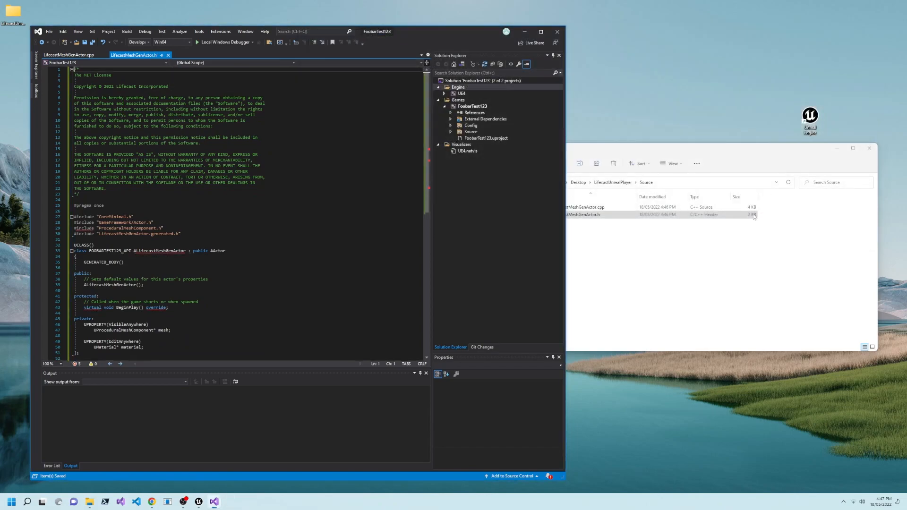
# Step: Open the provided Lifecast .cpp source in Notepad and review it for copying into the actor's .cpp
pyautogui.rightClick(576, 214)
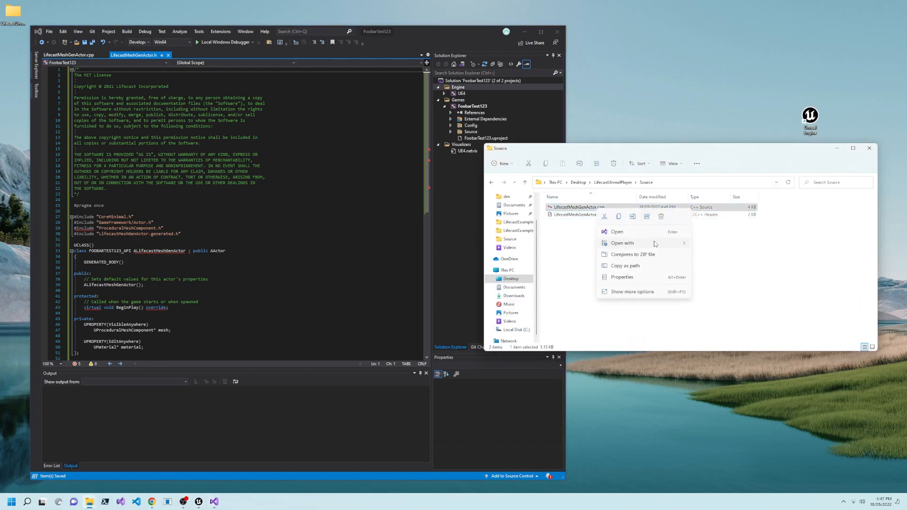
pyautogui.click(623, 242)
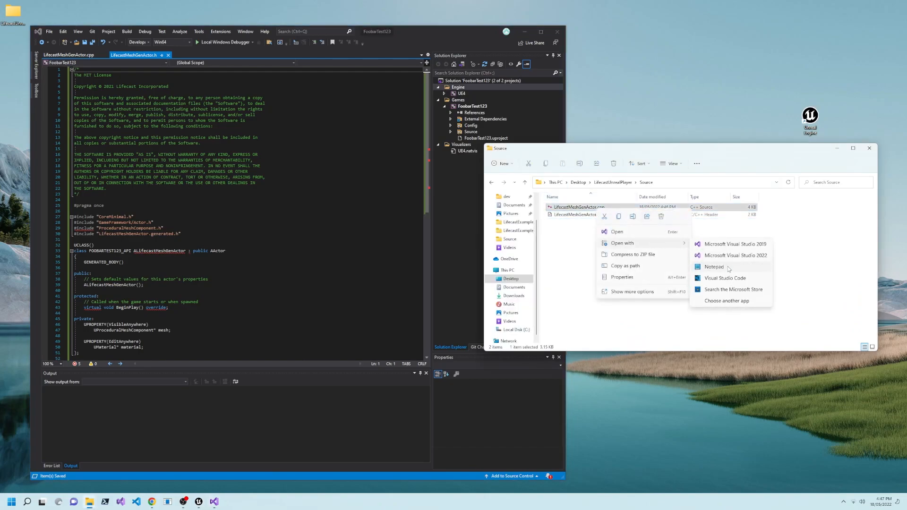
pyautogui.click(715, 266)
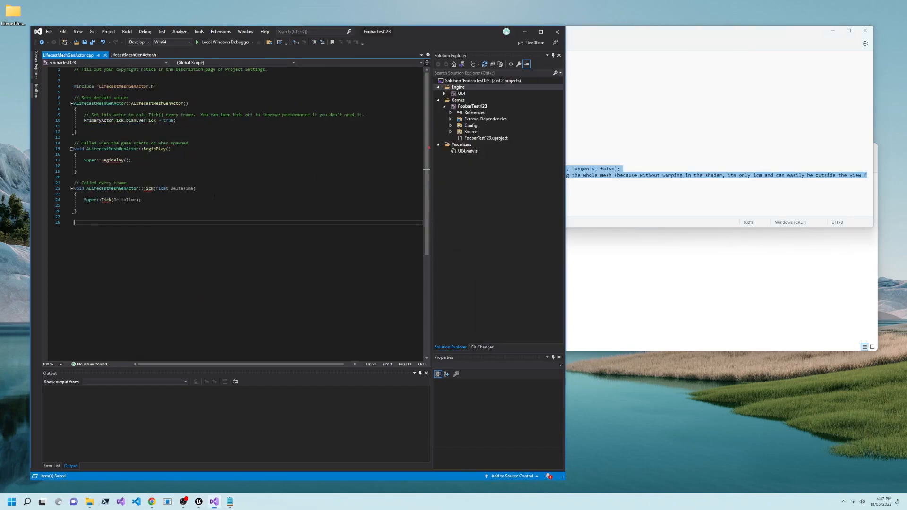
pyautogui.scroll(-3)
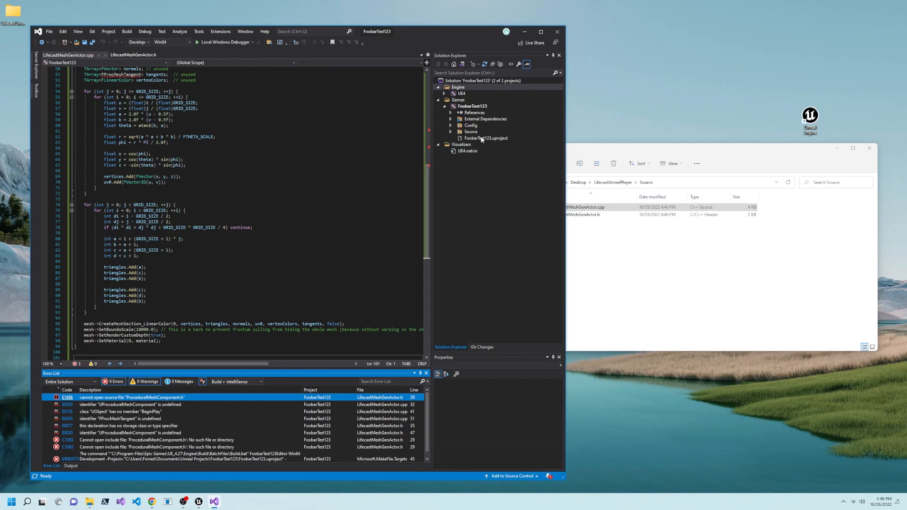
# Step: Add ProceduralMeshComponent to AdditionalDependencies in FoobarTest123.uproject after Engine
pyautogui.doubleClick(487, 138)
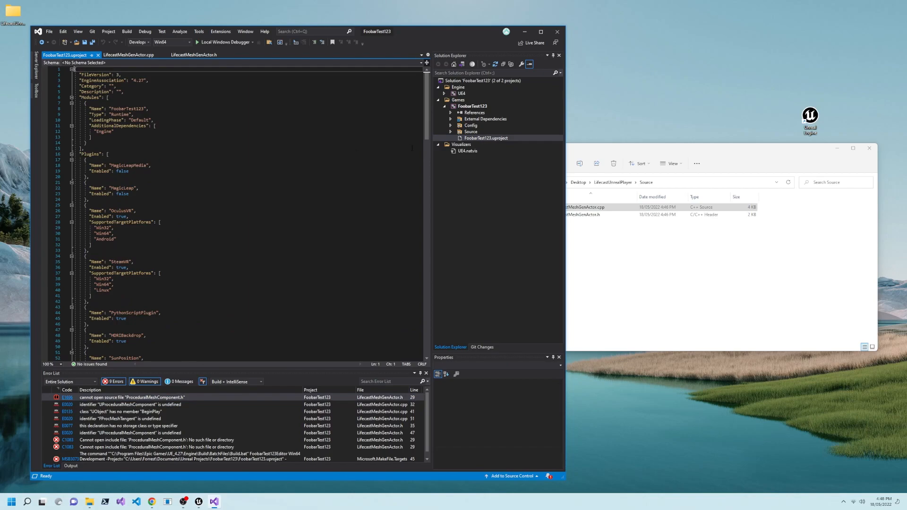
pyautogui.click(112, 131)
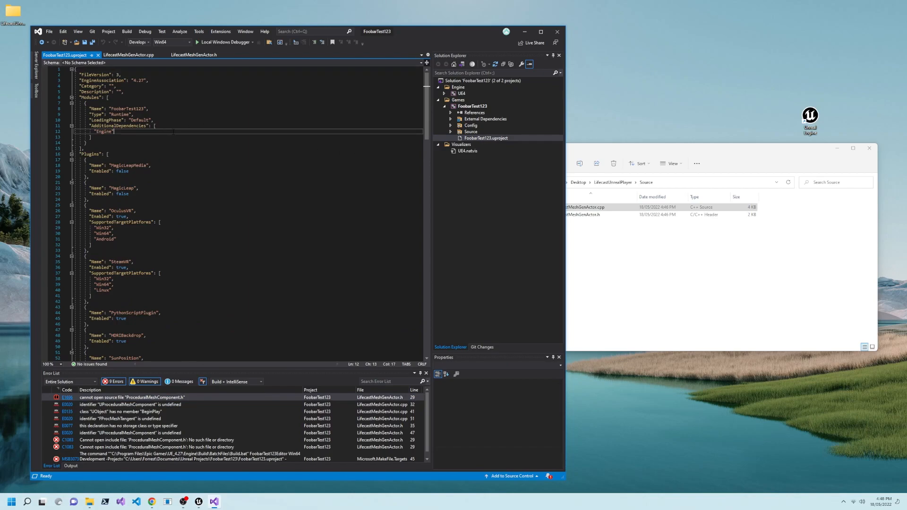
pyautogui.write('Prod')
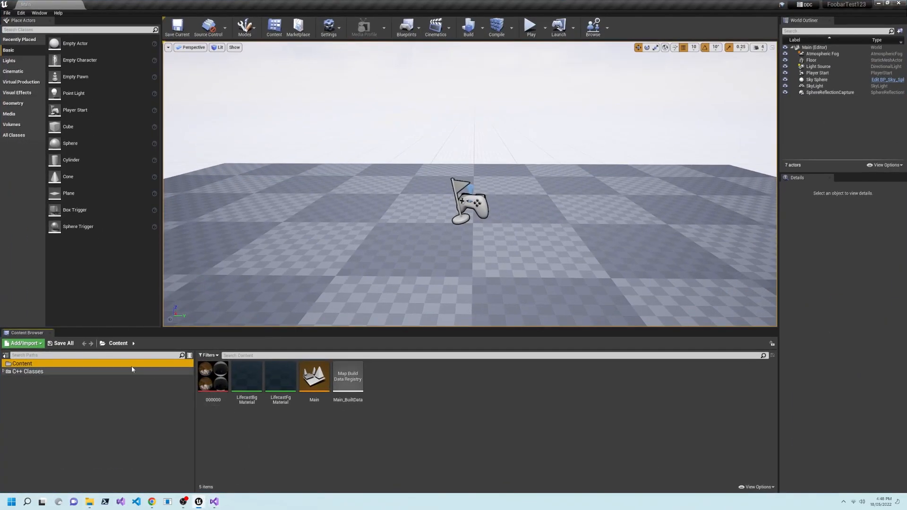
# Step: Place LifecastMeshGenActor from the C++ classes folder into the level as LifecastMeshGenActorForeground
pyautogui.click(31, 377)
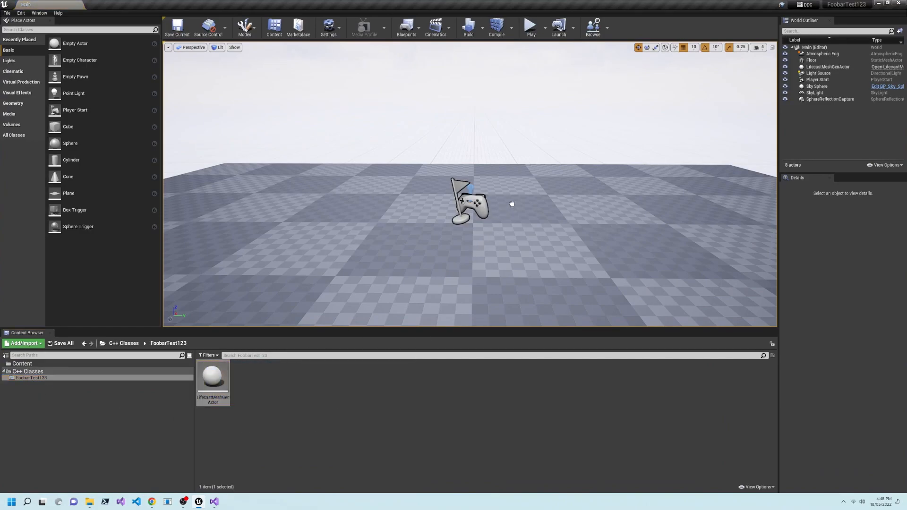
pyautogui.click(828, 66)
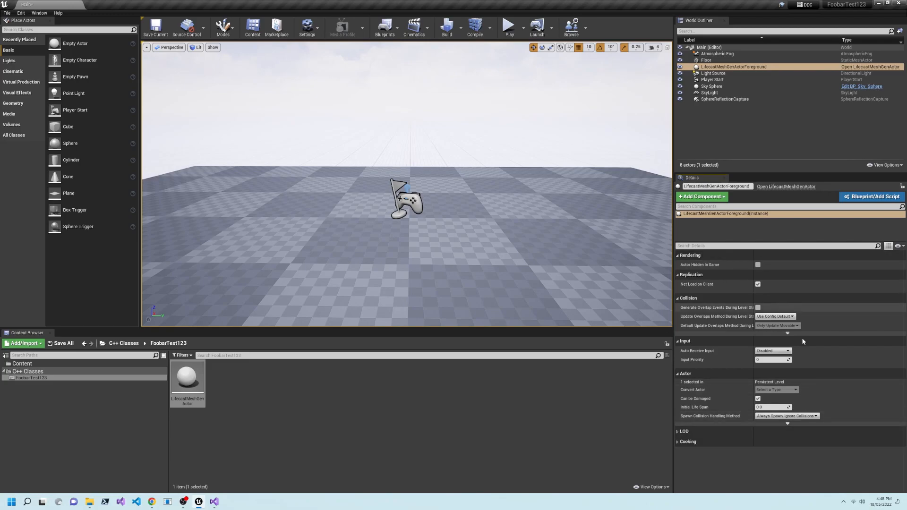
pyautogui.click(474, 26)
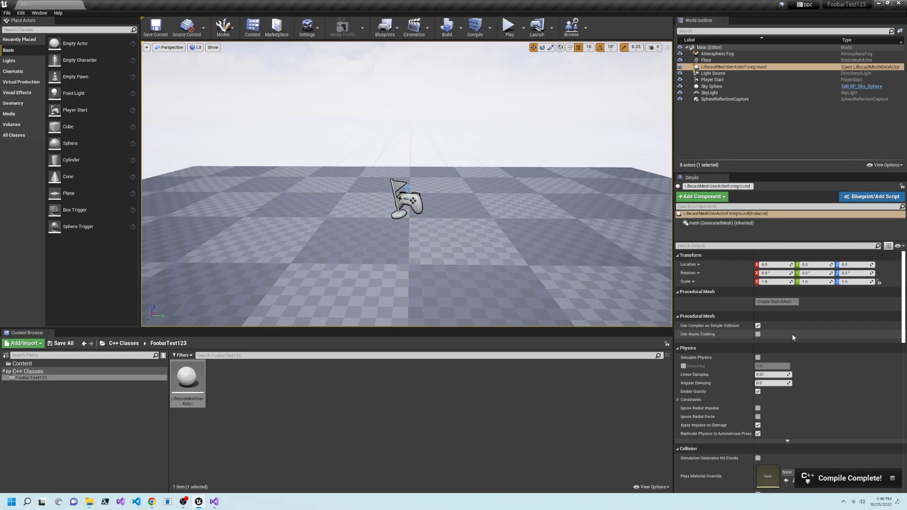
# Step: Assign LifecastFgMaterial as the actor's material in Details
pyautogui.scroll(-3)
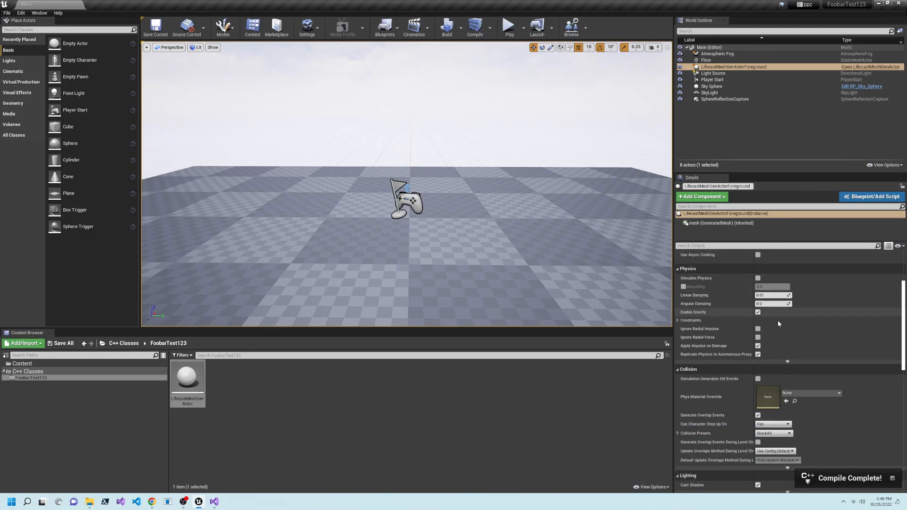
pyautogui.scroll(-3)
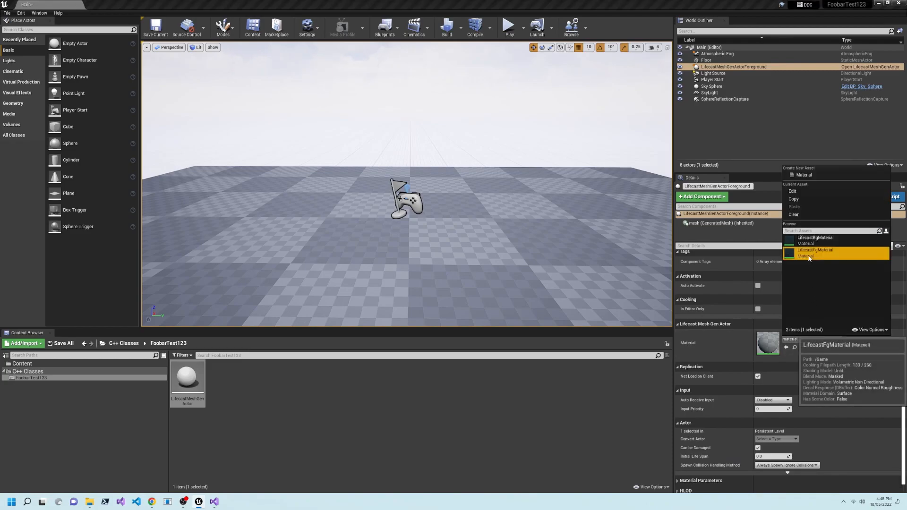
pyautogui.click(815, 250)
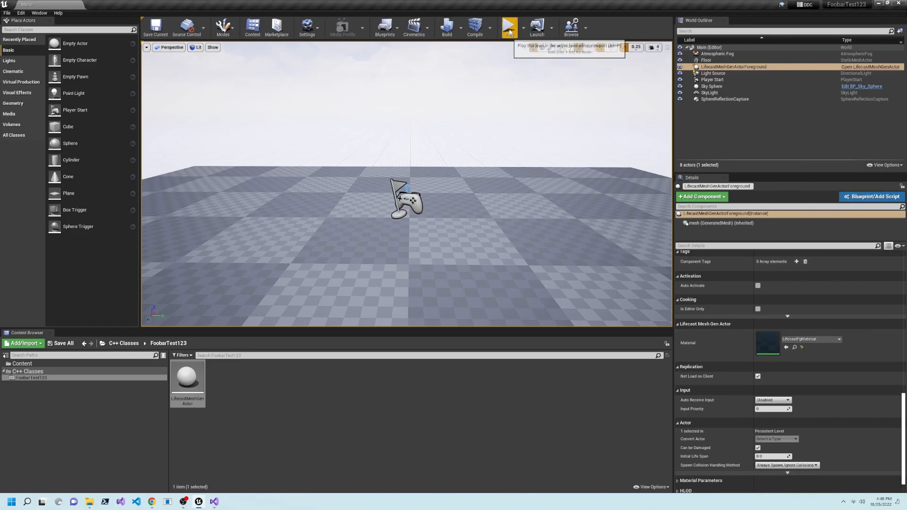
# Step: Test-play the level, remove the floor, and play again to view the Lifecast archway scene
pyautogui.click(509, 27)
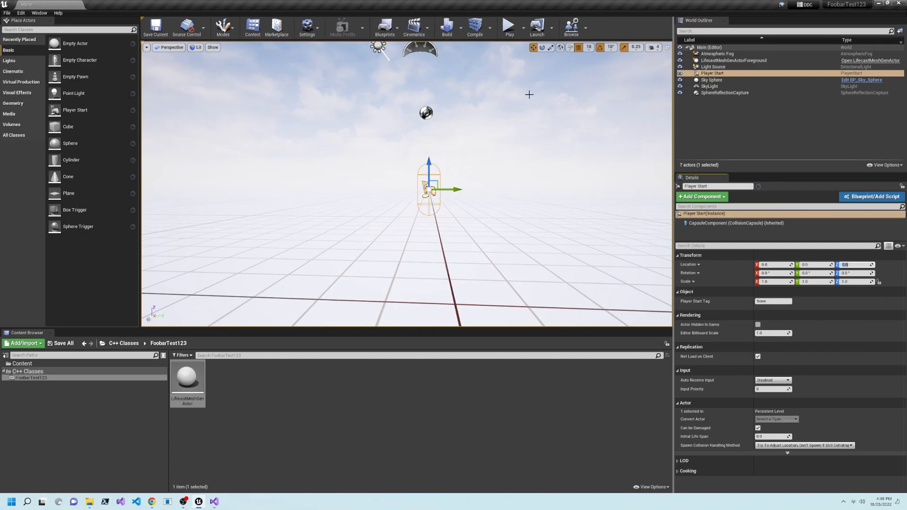
pyautogui.click(508, 25)
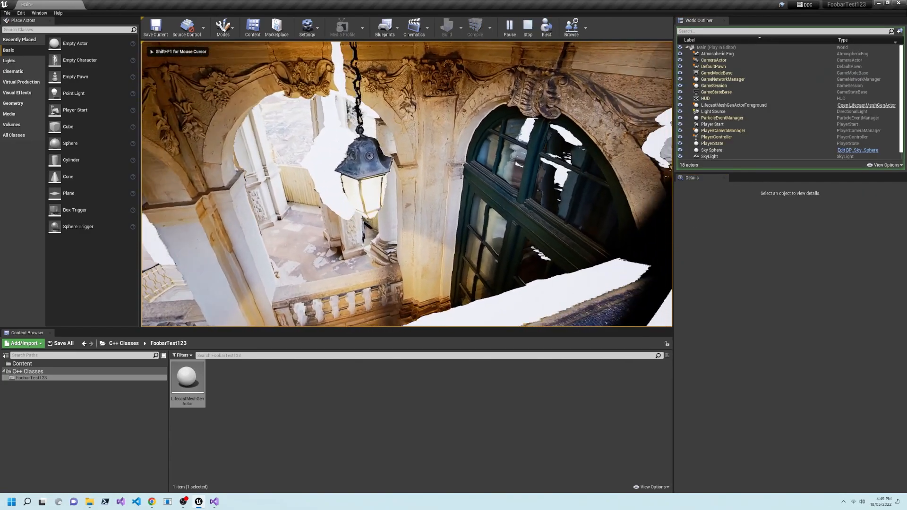
pyautogui.click(527, 27)
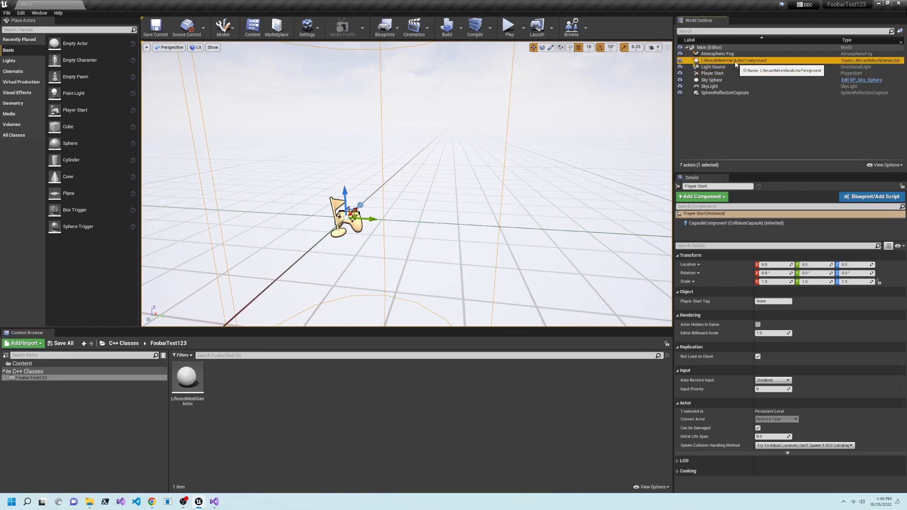
# Step: Duplicate the Foreground actor as LifecastMeshGenActorBackground with LifecastBgMaterial and play the level
pyautogui.click(736, 61)
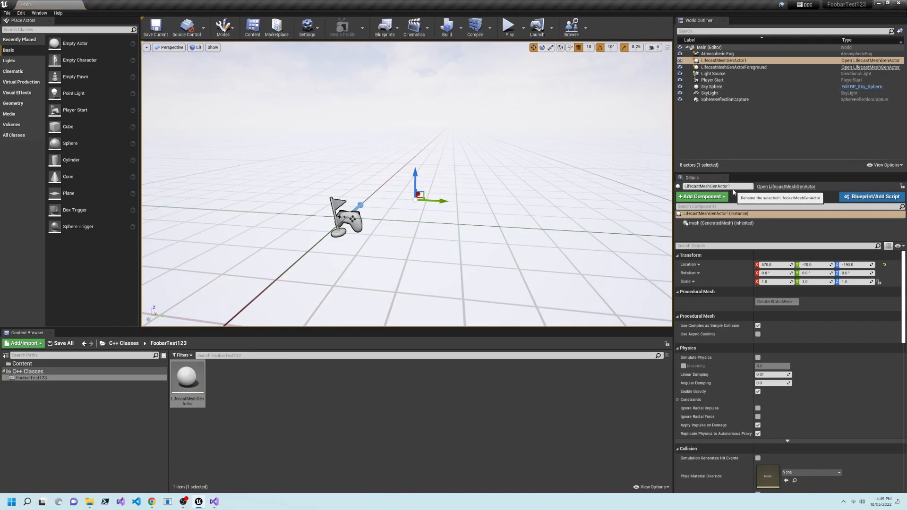
pyautogui.write('Background')
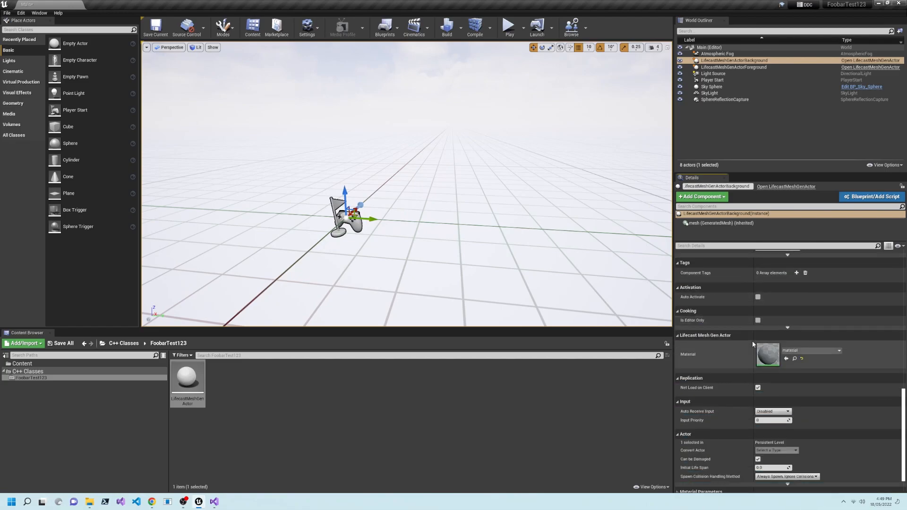
pyautogui.scroll(-3)
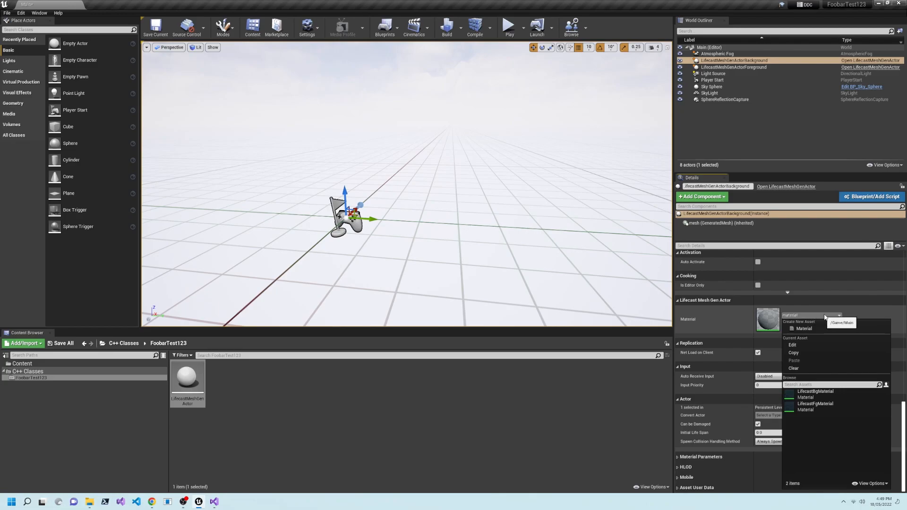
pyautogui.click(816, 393)
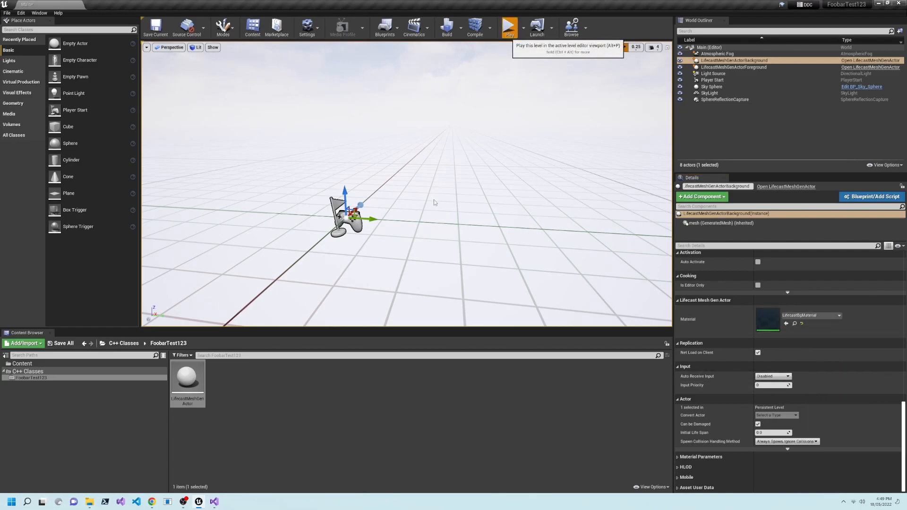
pyautogui.click(508, 26)
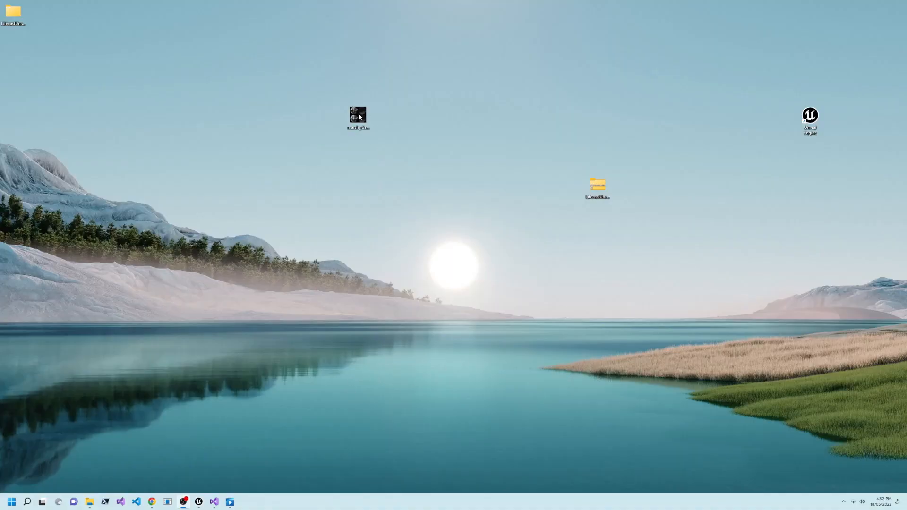
# Step: Play the sample Lifecast video file from the desktop in Windows Media Player
pyautogui.doubleClick(357, 116)
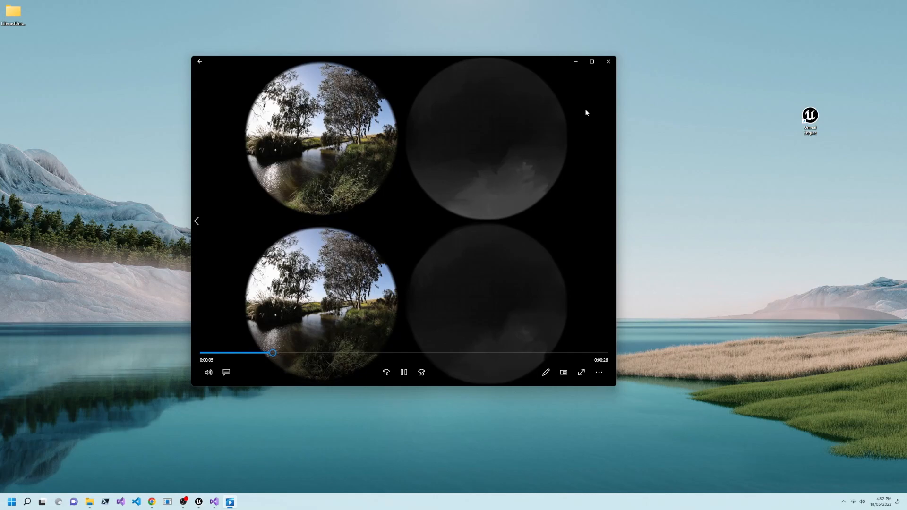
pyautogui.click(608, 62)
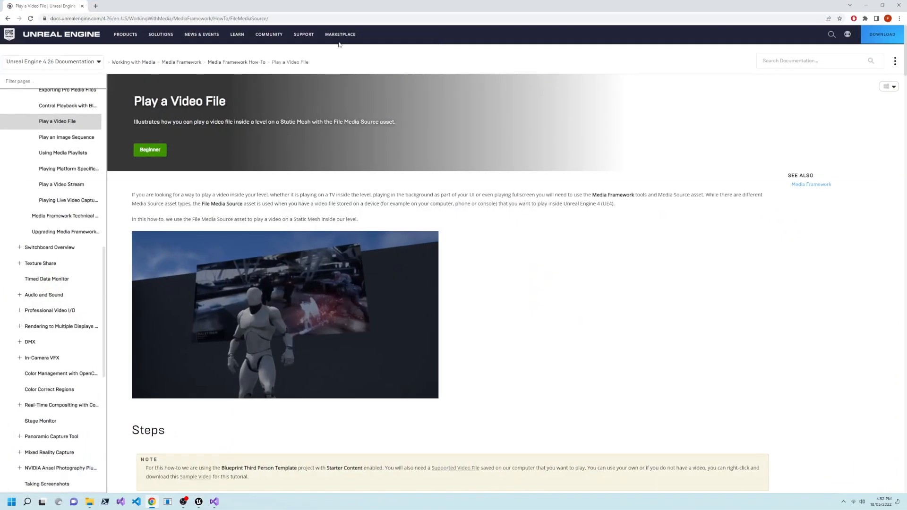
# Step: Switch to the Chrome tab with the Unreal 4.26 Play a Video File how-to page
pyautogui.click(156, 18)
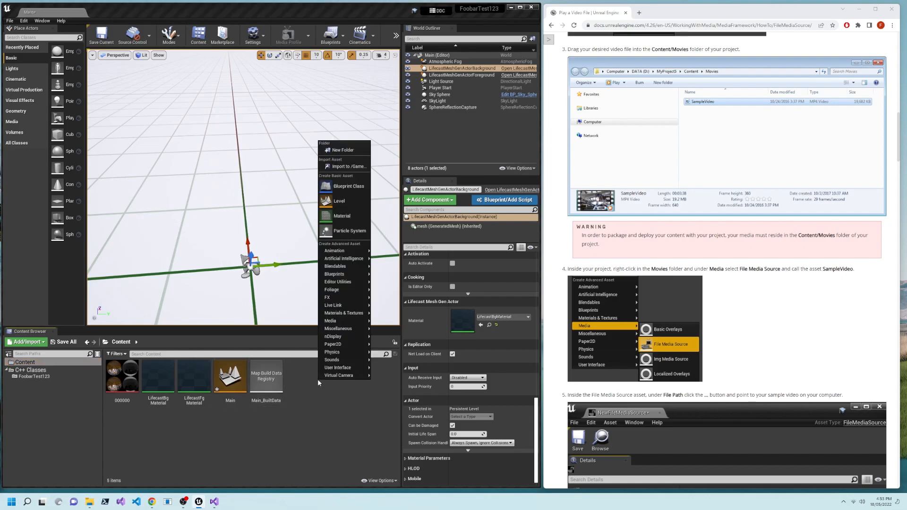
# Step: Create a new File Media Source asset in the Content folder via Media > File Media Source
pyautogui.click(330, 321)
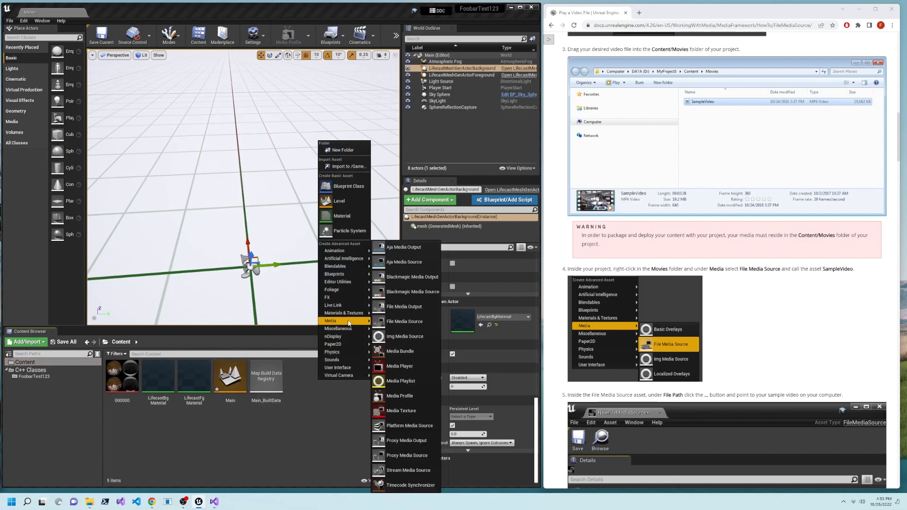
pyautogui.moveTo(405, 321)
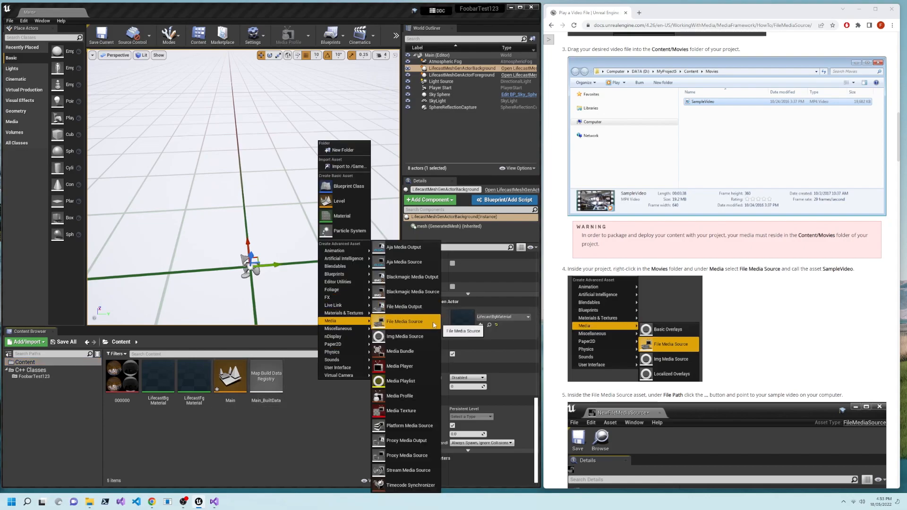
pyautogui.click(407, 322)
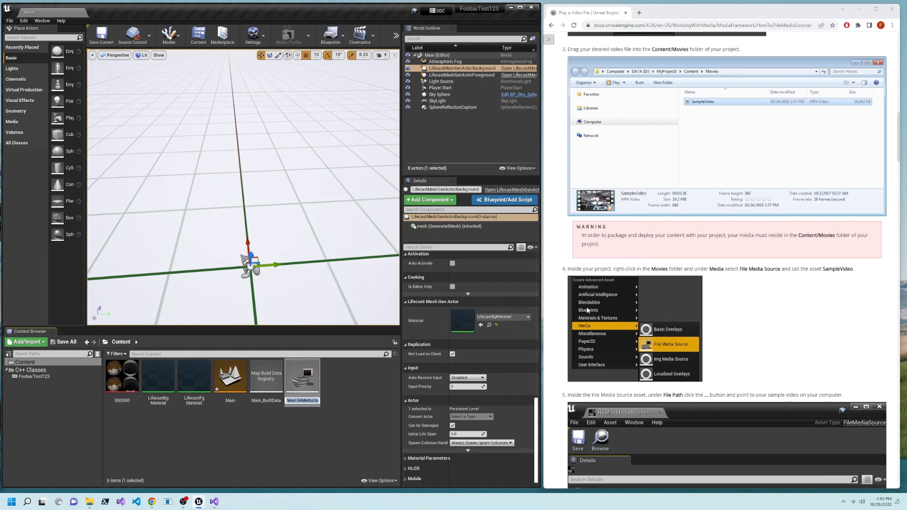
pyautogui.moveTo(348, 406)
pyautogui.write('SampleV')
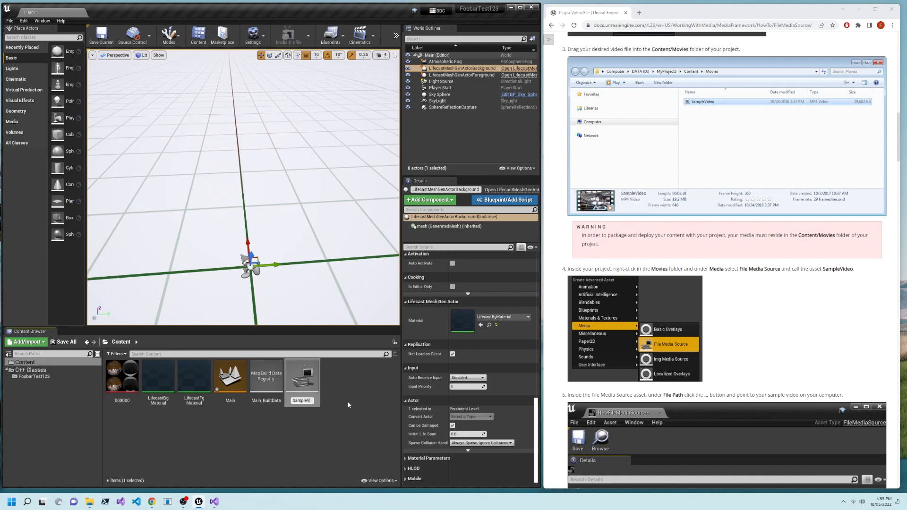
pyautogui.moveTo(301, 375)
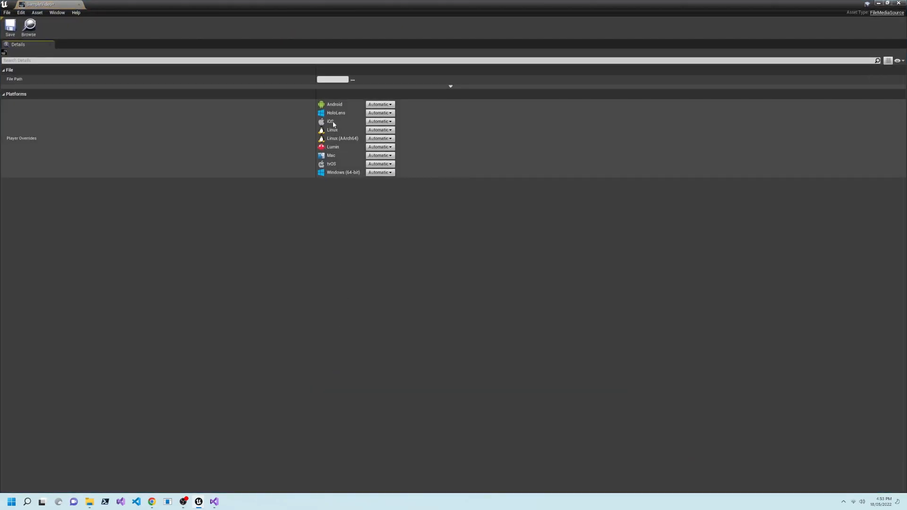
# Step: Set SampleVideo's File Path to the marsh_r5c_h264 video on the Desktop
pyautogui.click(353, 79)
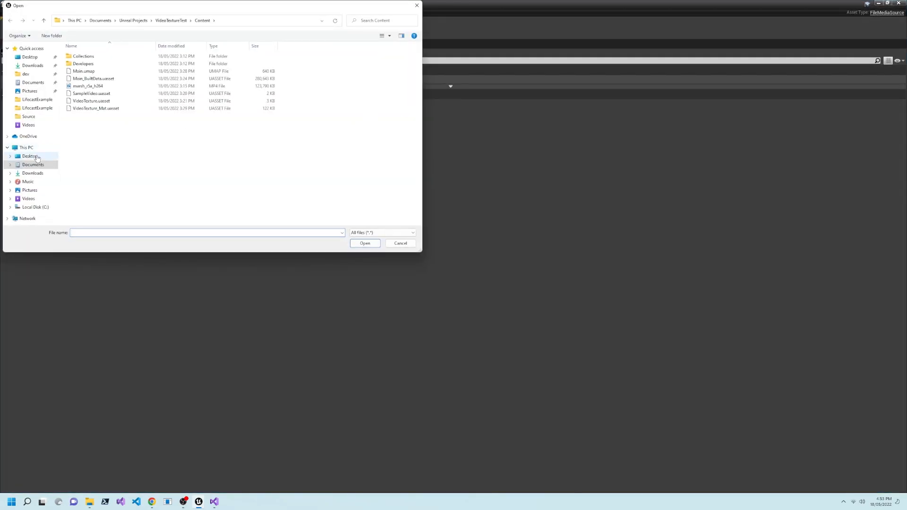
pyautogui.click(29, 156)
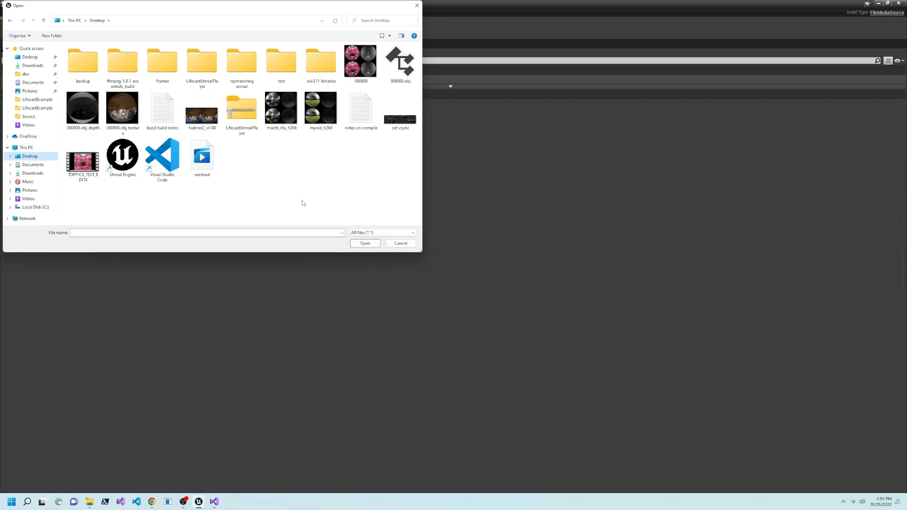
pyautogui.click(281, 107)
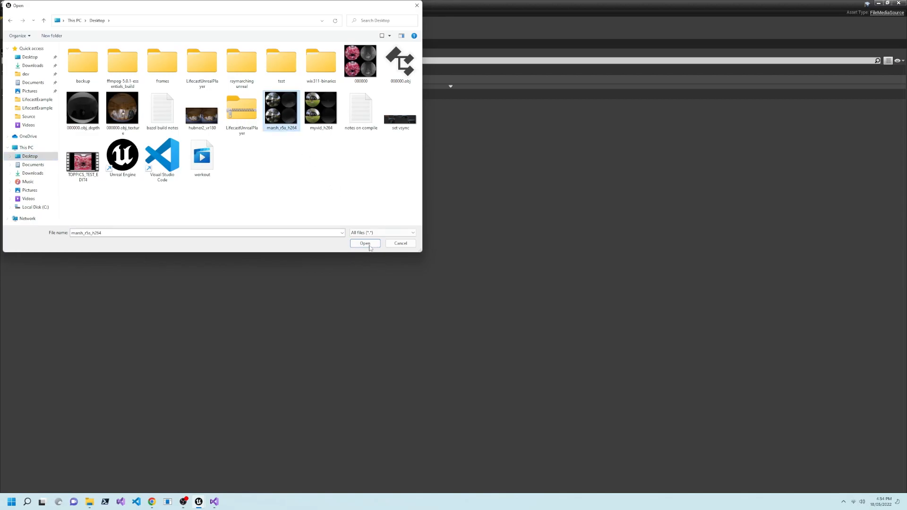
pyautogui.click(365, 243)
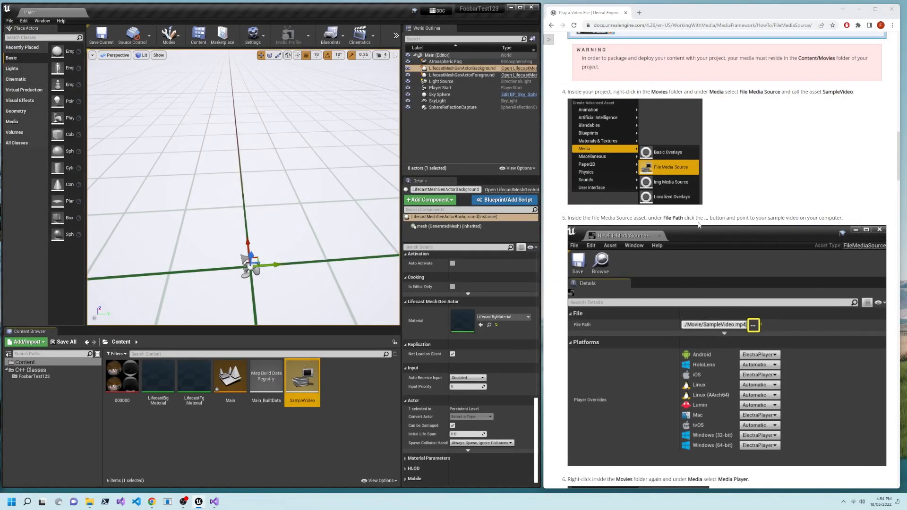
# Step: Create a Media Player asset MyPlayer with its Video output MediaTexture MyPlayer_Video
pyautogui.scroll(-3)
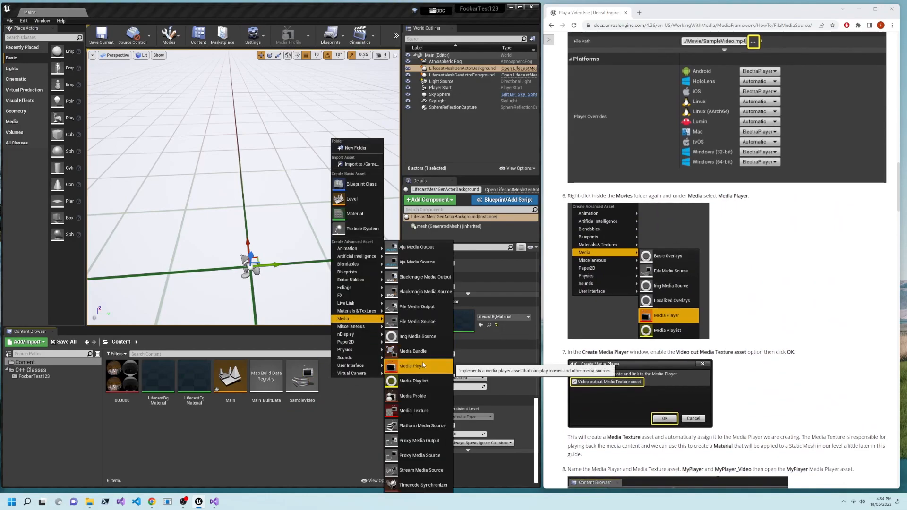
pyautogui.click(413, 365)
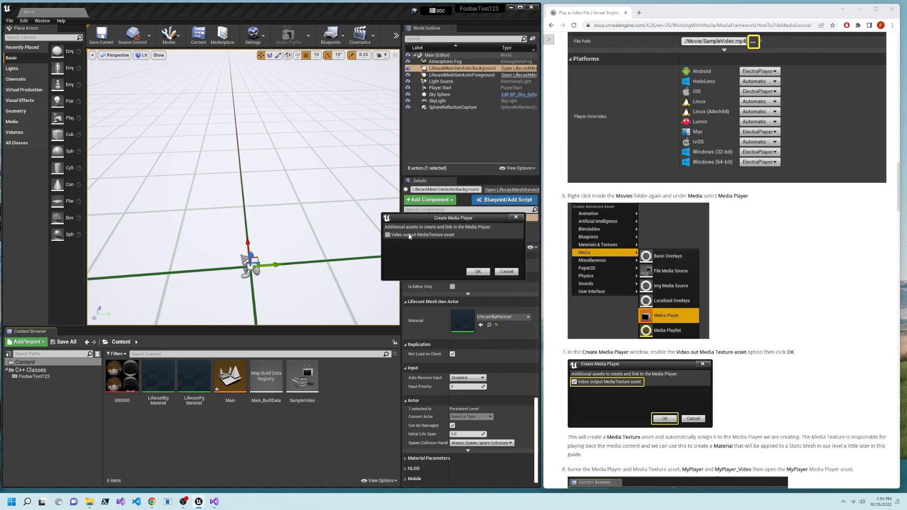
pyautogui.click(387, 235)
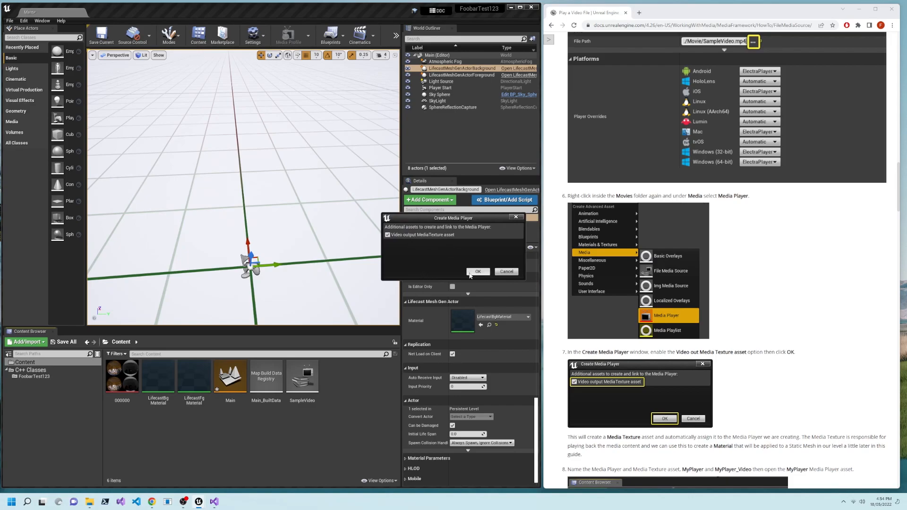
pyautogui.click(478, 271)
pyautogui.write('MyPlayer')
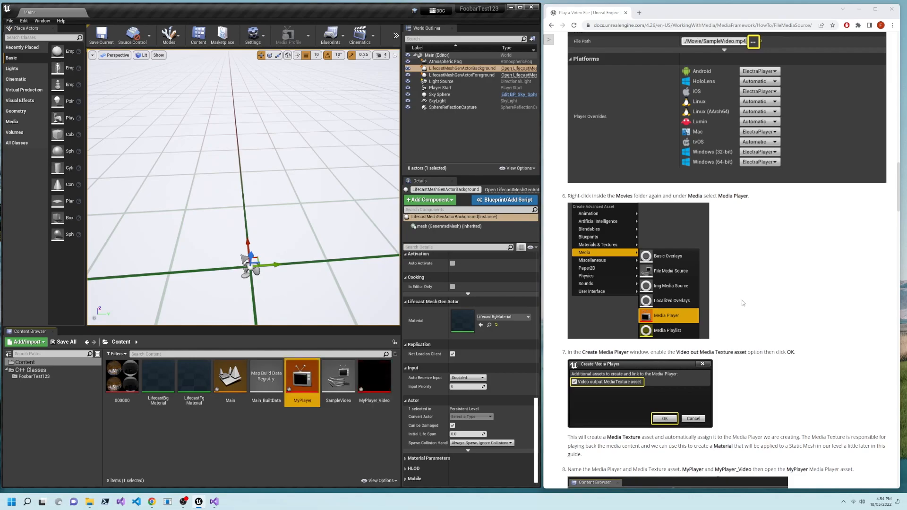
pyautogui.scroll(-3)
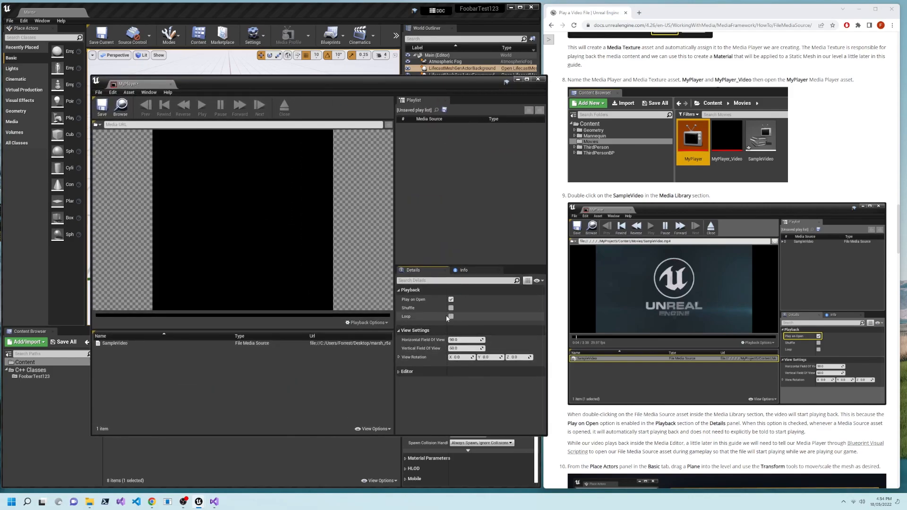
# Step: Close MyPlayer and set LifecastBgMaterial's Texture Object to MyPlayer_Video
pyautogui.click(451, 317)
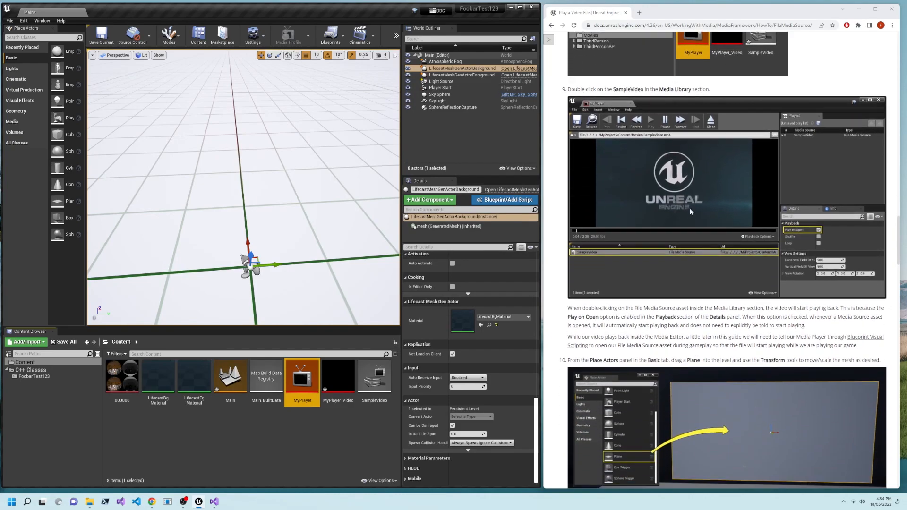
pyautogui.scroll(-3)
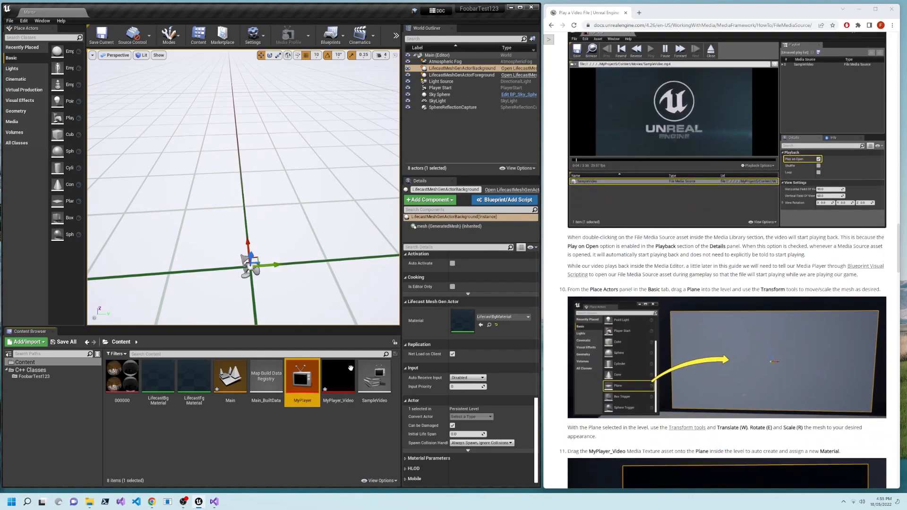
pyautogui.moveTo(157, 375)
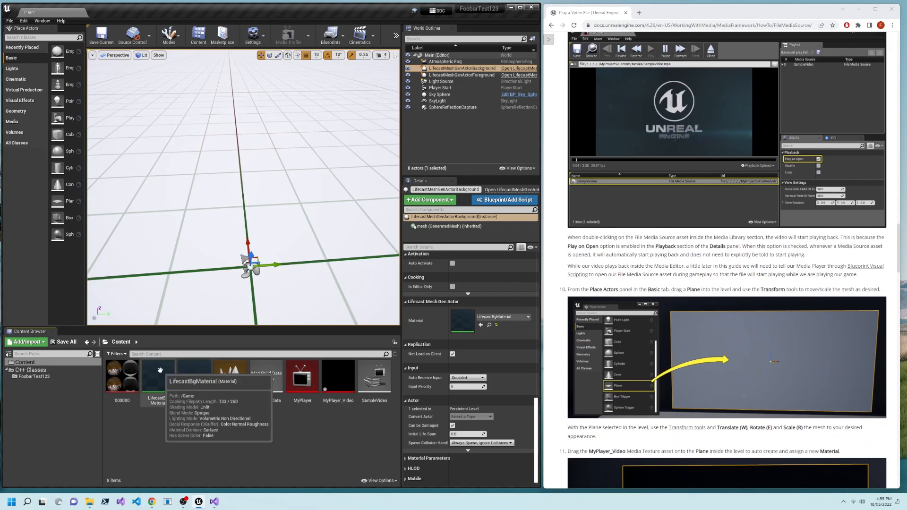
pyautogui.click(153, 372)
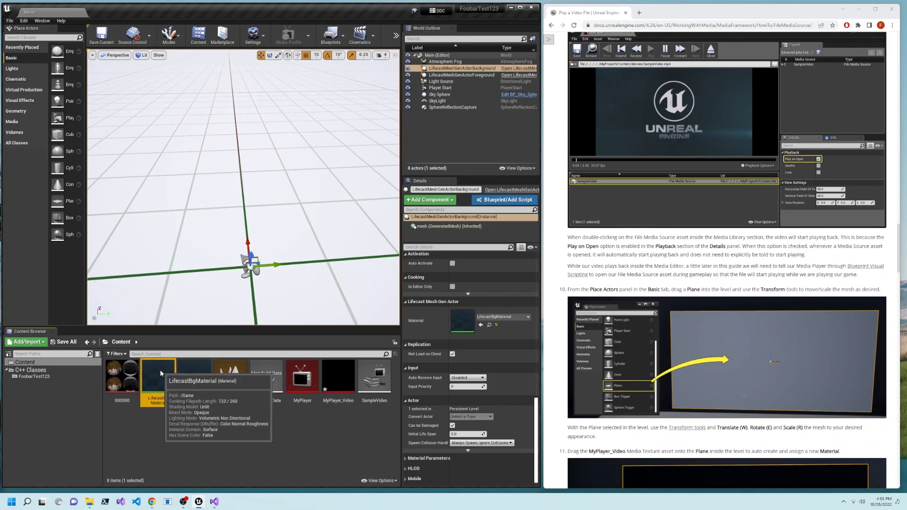
pyautogui.doubleClick(156, 373)
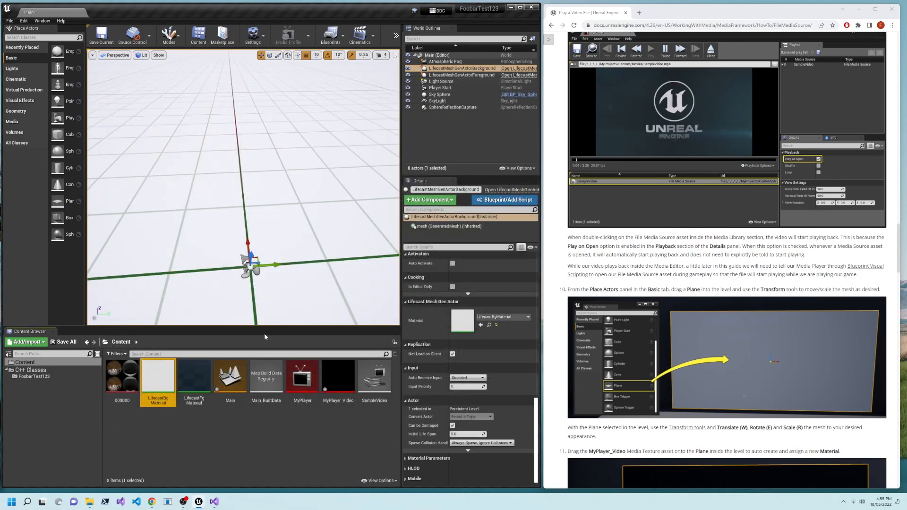
# Step: Set LifecastFgMaterial's Texture Object to MyPlayer_Video, apply and close the editor
pyautogui.doubleClick(194, 376)
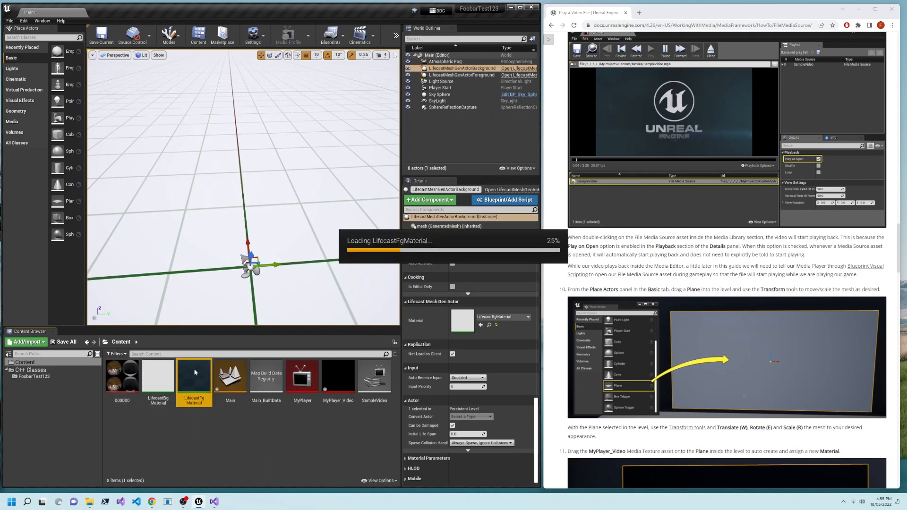
pyautogui.doubleClick(195, 376)
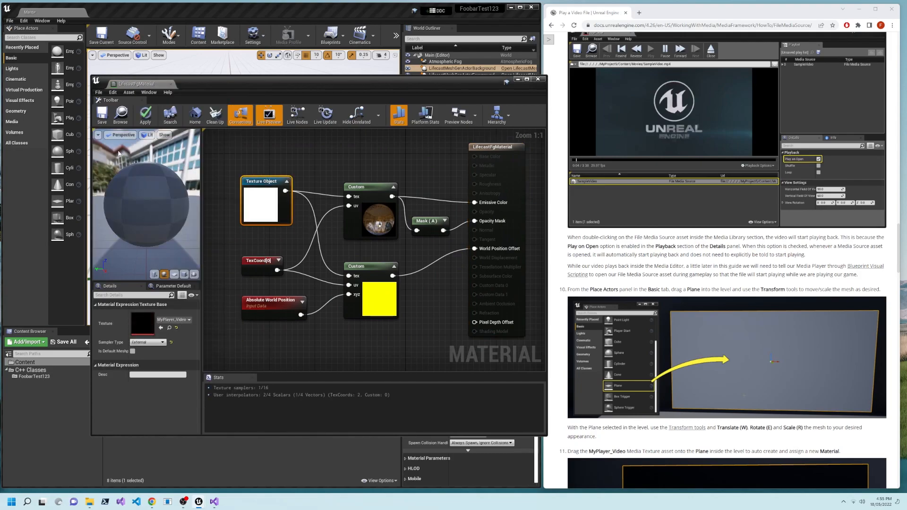
pyautogui.click(145, 114)
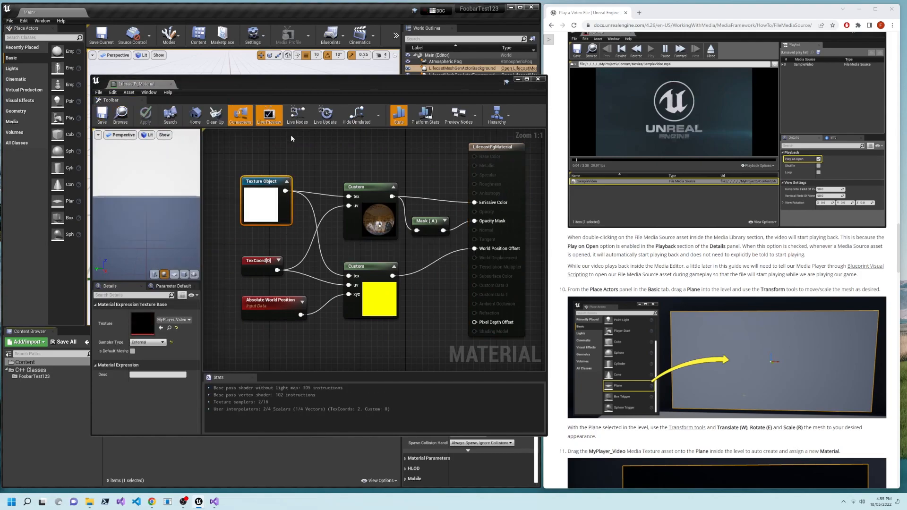
pyautogui.click(538, 80)
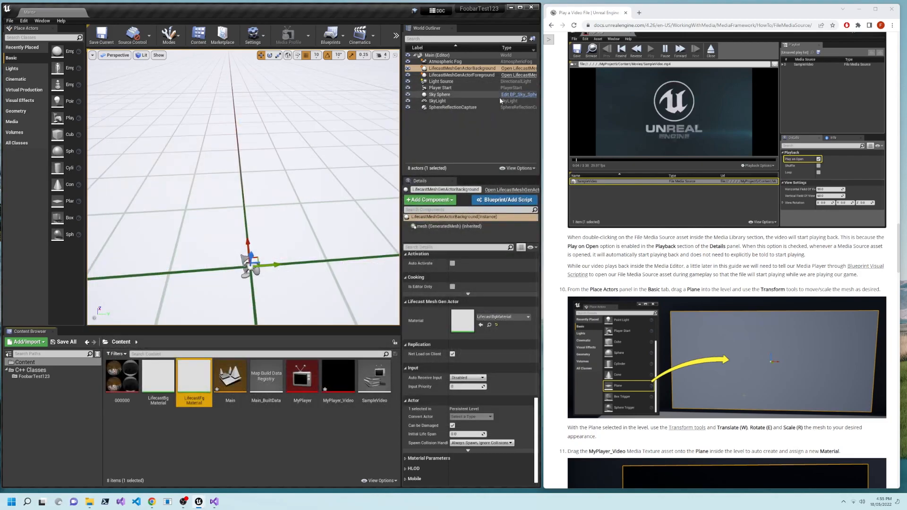
# Step: Scroll the docs page to steps 14-15 on the Level Blueprint and MediaPlayer variable
pyautogui.scroll(-3)
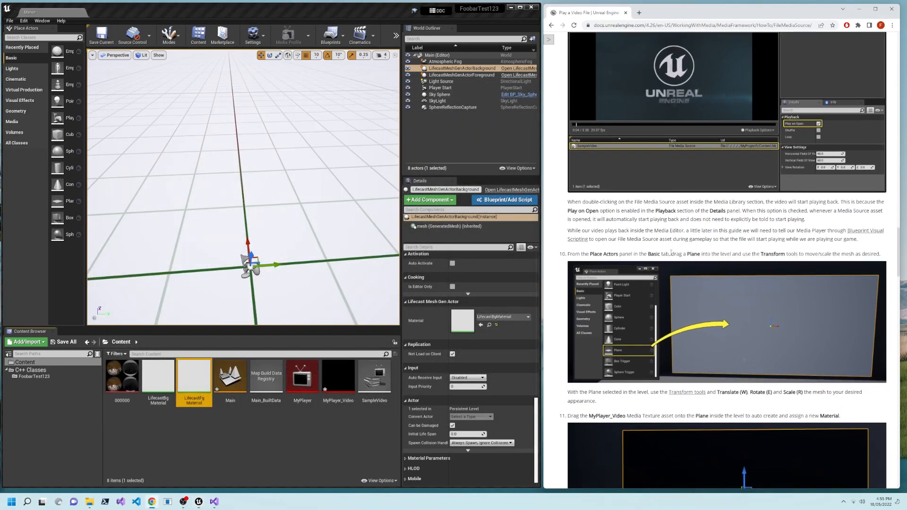
pyautogui.scroll(-3)
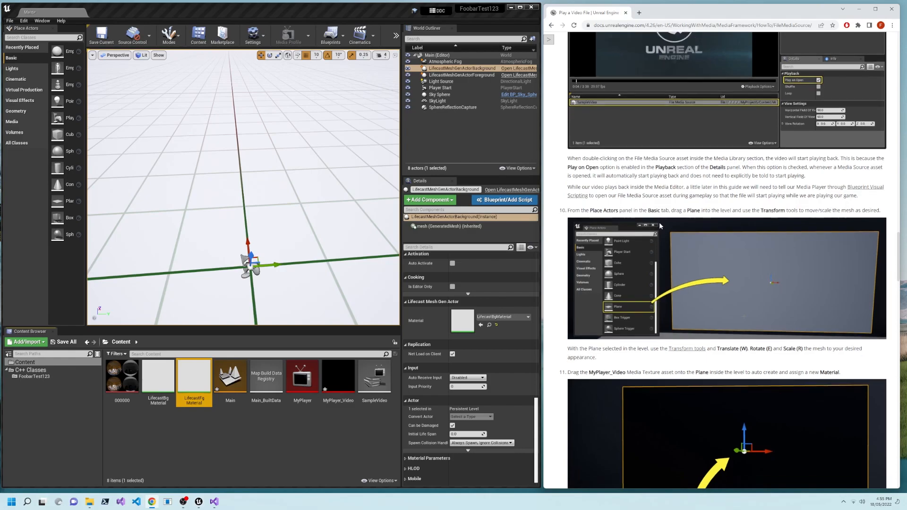
pyautogui.scroll(-3)
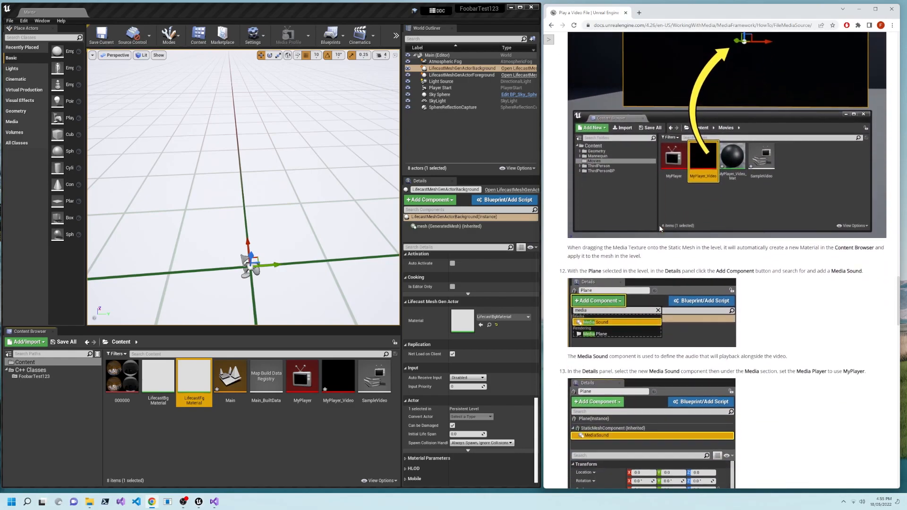
pyautogui.scroll(-3)
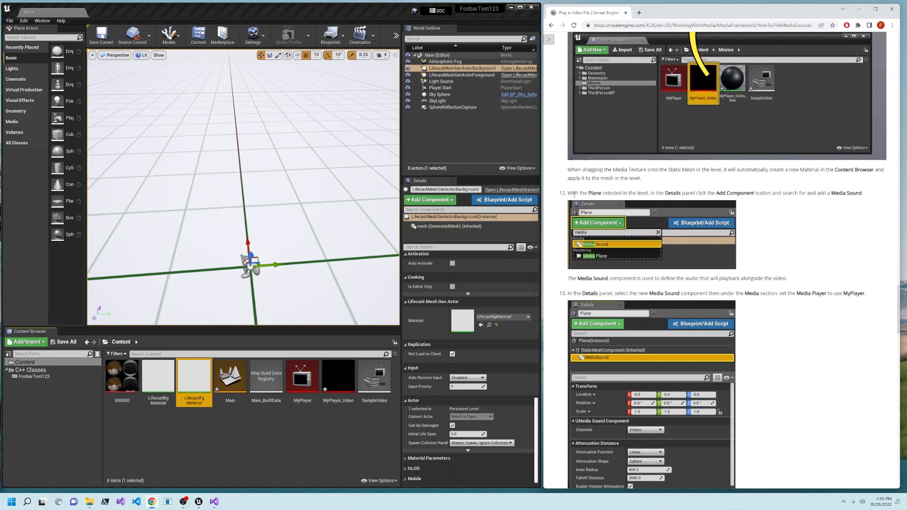
pyautogui.scroll(-3)
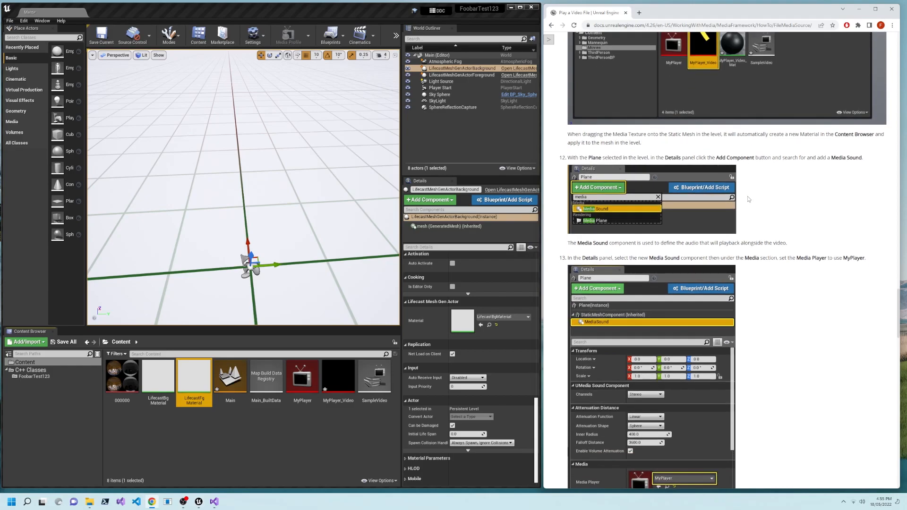
pyautogui.scroll(-3)
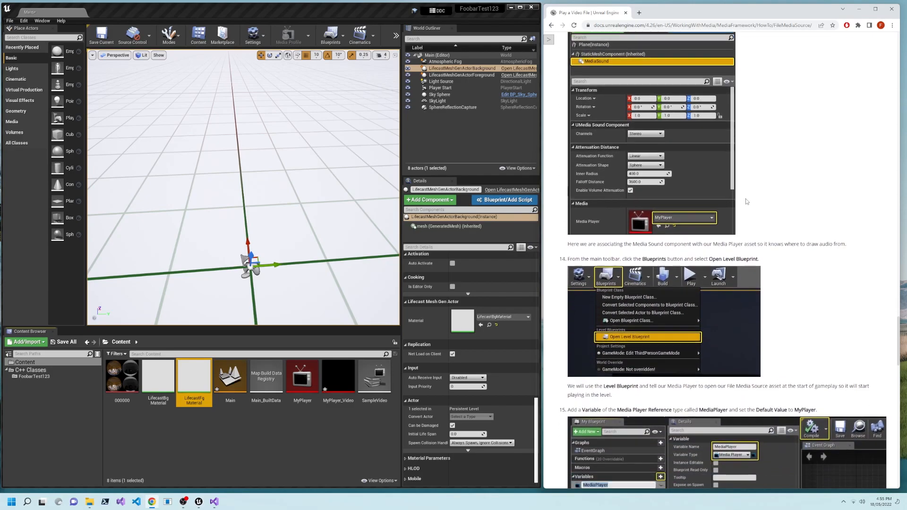
pyautogui.scroll(-3)
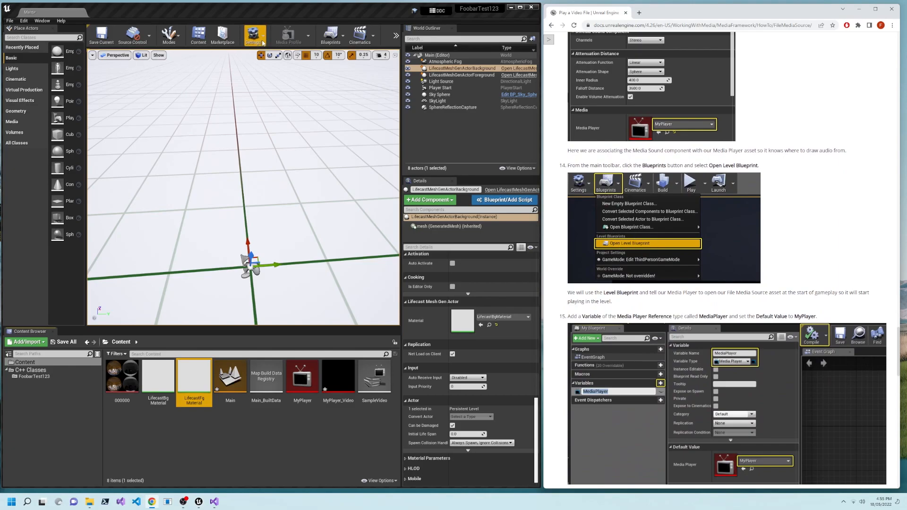
# Step: Open the Level Blueprint and add a new variable in My Blueprint
pyautogui.click(332, 35)
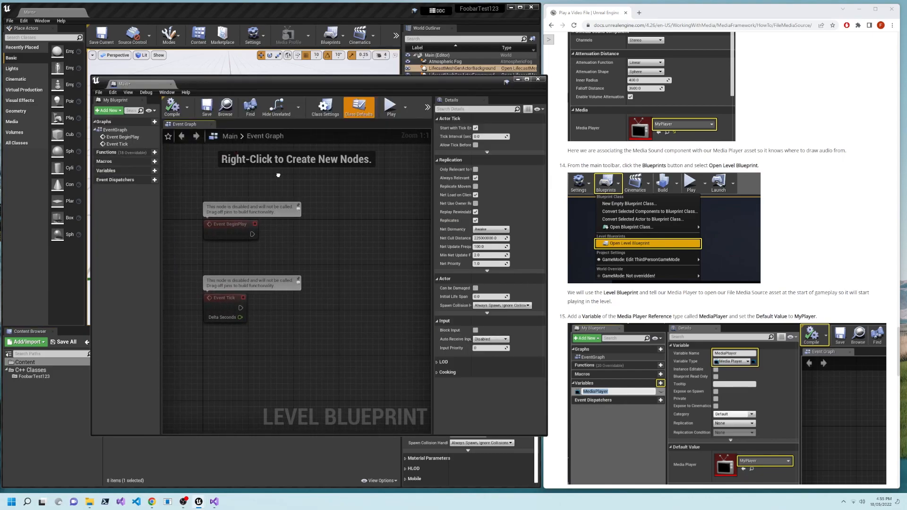
pyautogui.scroll(-3)
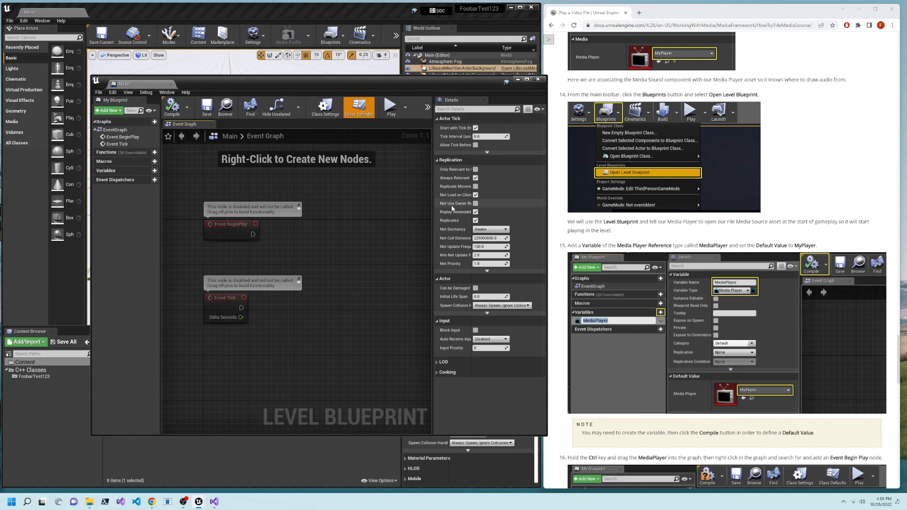
pyautogui.click(154, 171)
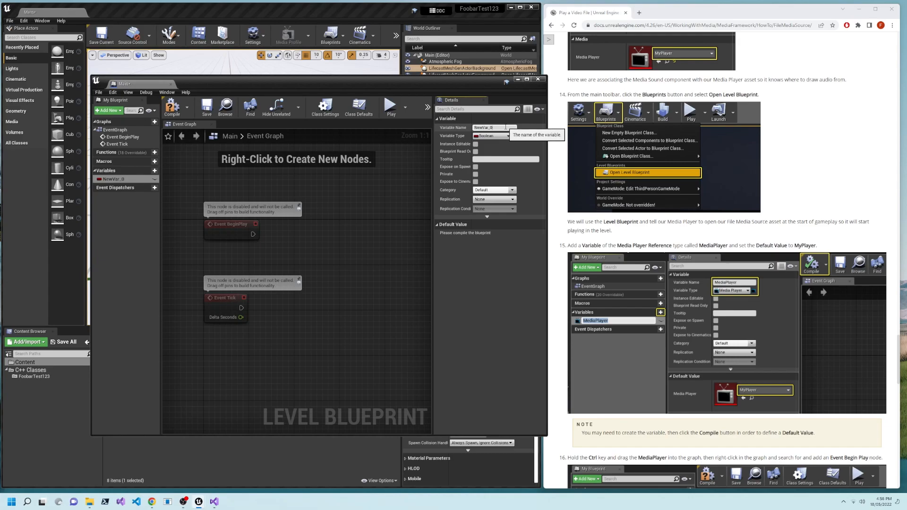
# Step: Name the variable MediaPlayer and set its type to Media Player Object Reference
pyautogui.click(494, 128)
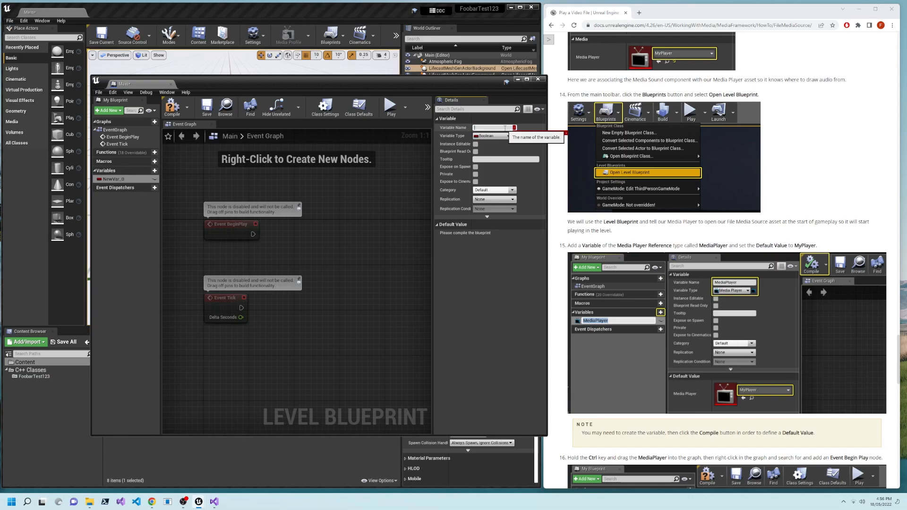
pyautogui.write('MediaPlayer')
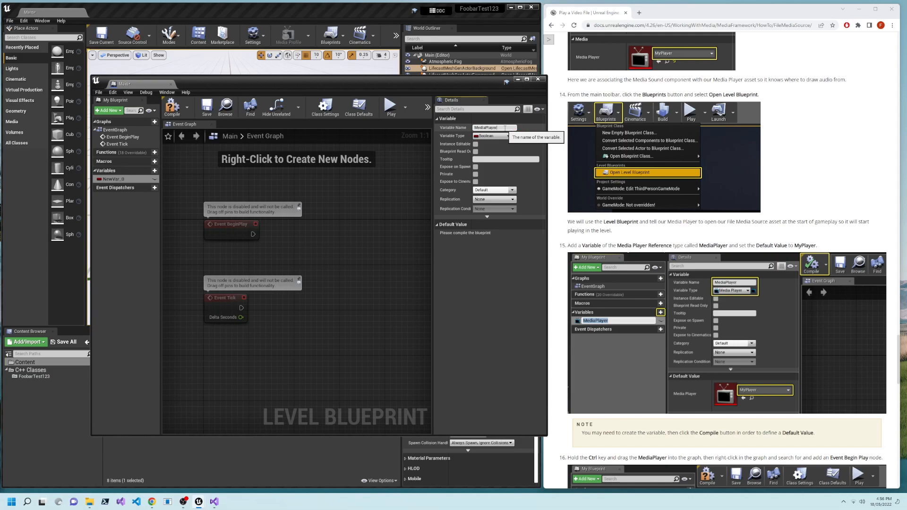
pyautogui.click(494, 135)
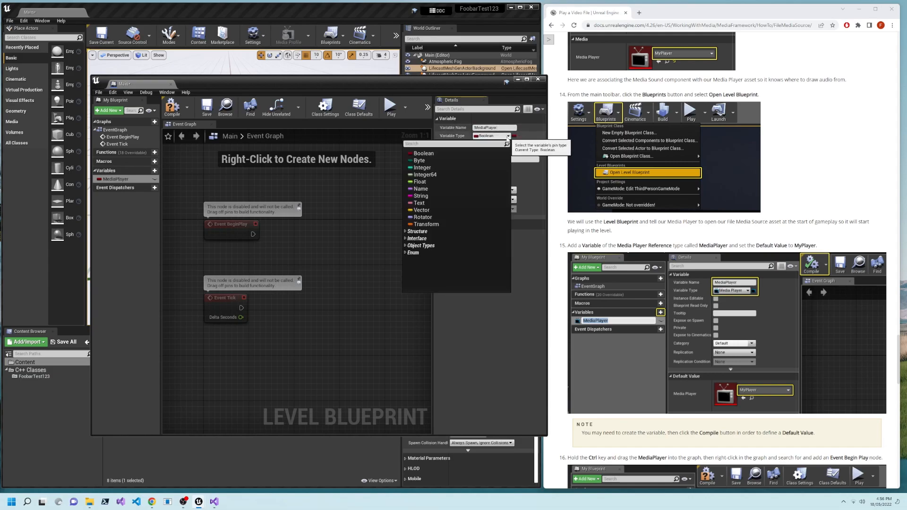
pyautogui.write('media')
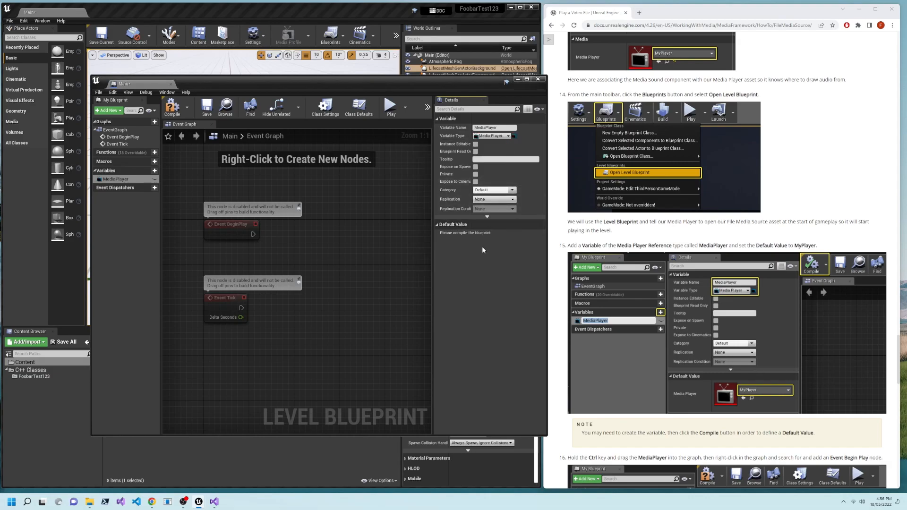
pyautogui.moveTo(172, 107)
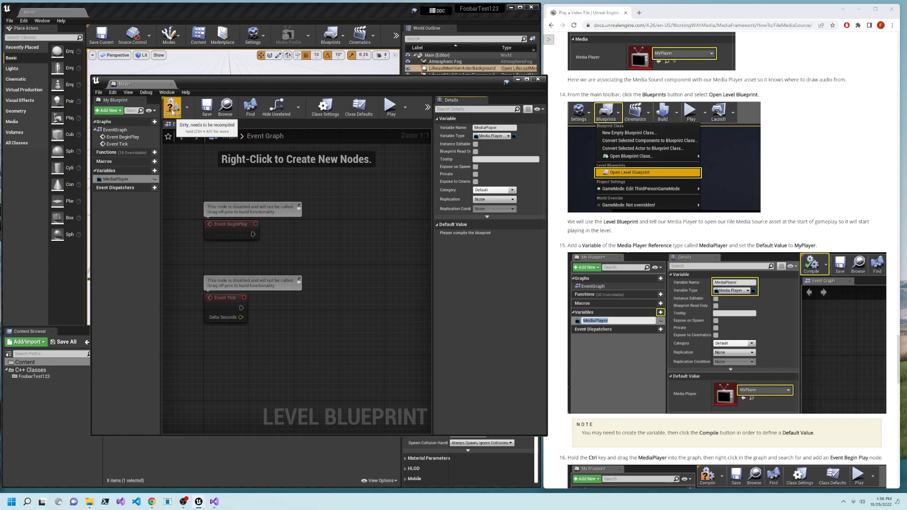
# Step: Compile, default MediaPlayer to MyPlayer, and drag a MediaPlayer node into the Event Graph
pyautogui.click(172, 107)
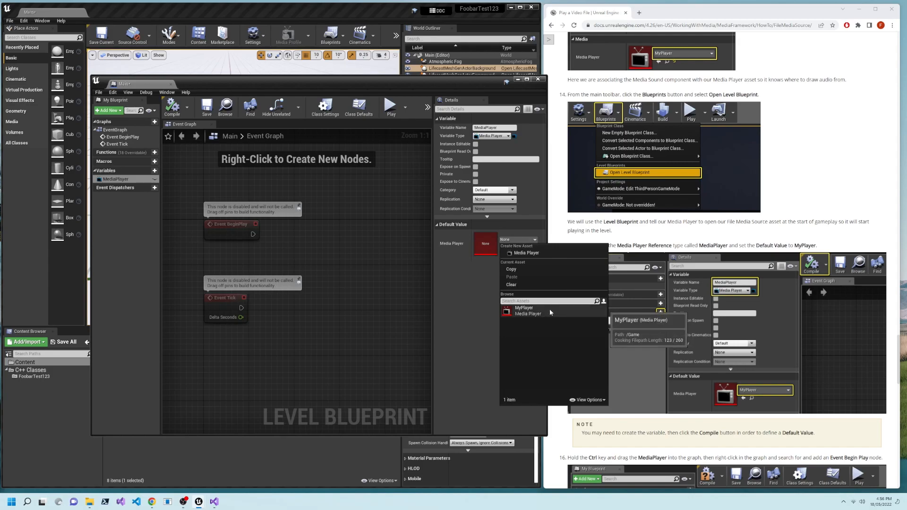
pyautogui.click(522, 308)
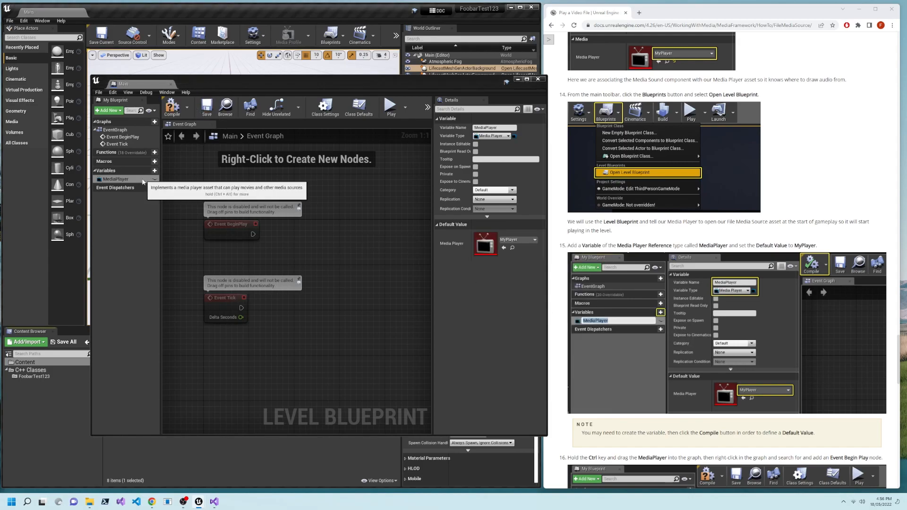
pyautogui.moveTo(114, 179); pyautogui.dragTo(374, 230)
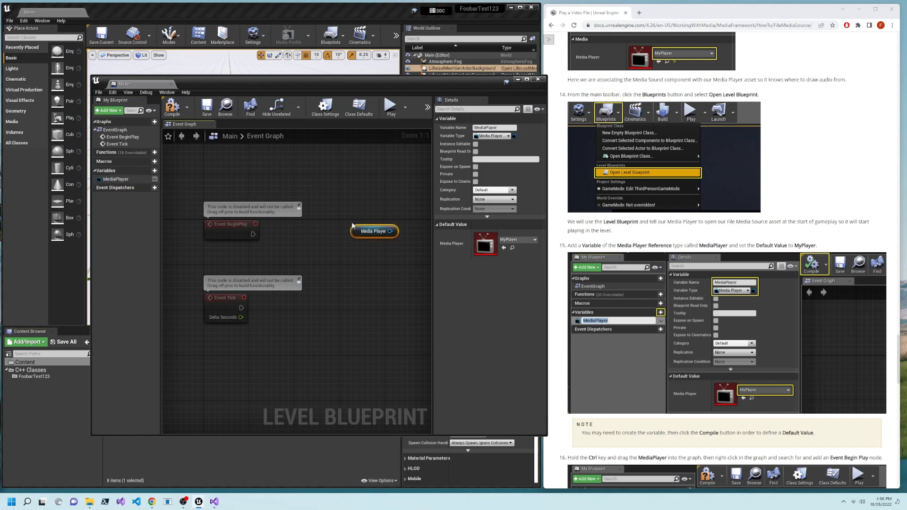
pyautogui.scroll(-3)
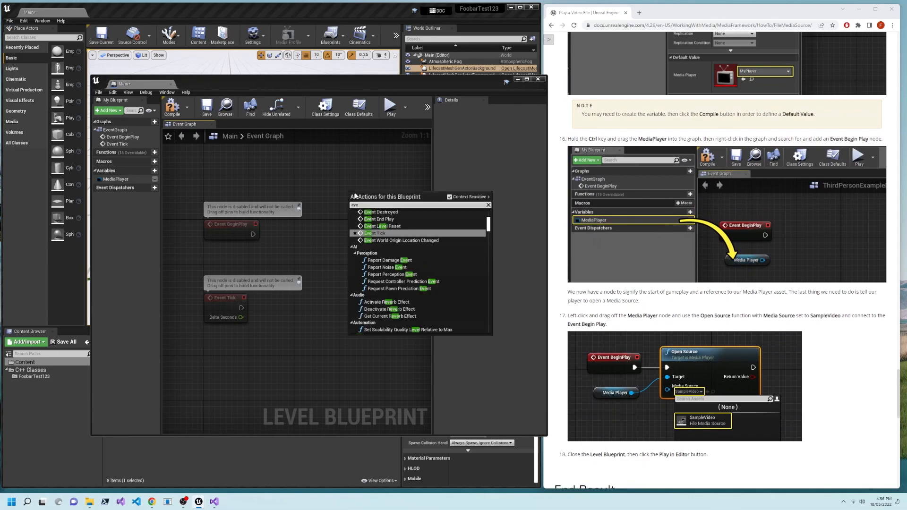
# Step: Add an Event BeginPlay node to the Level Blueprint graph
pyautogui.write('event begin pl')
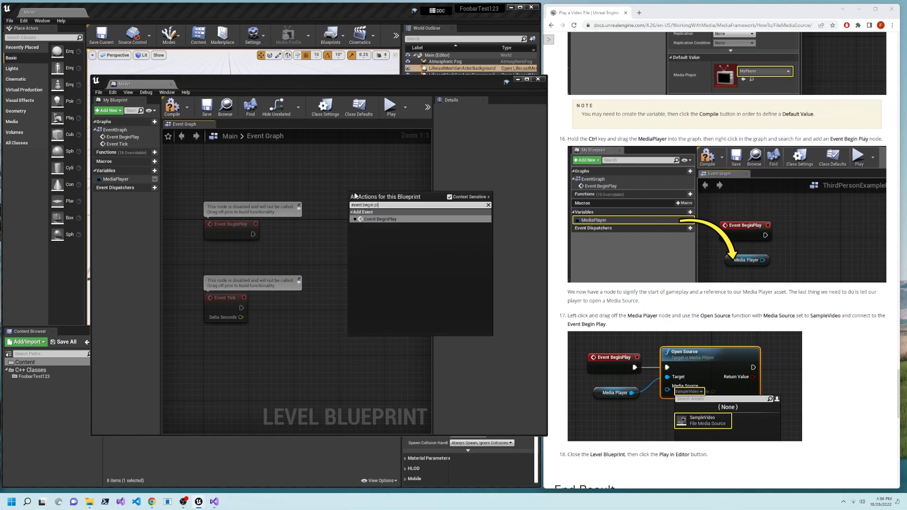
pyautogui.click(380, 219)
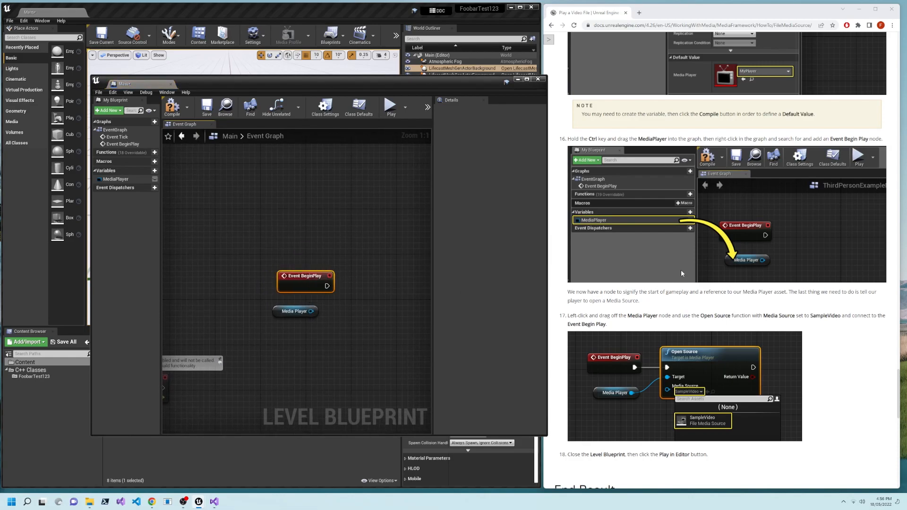
pyautogui.scroll(-3)
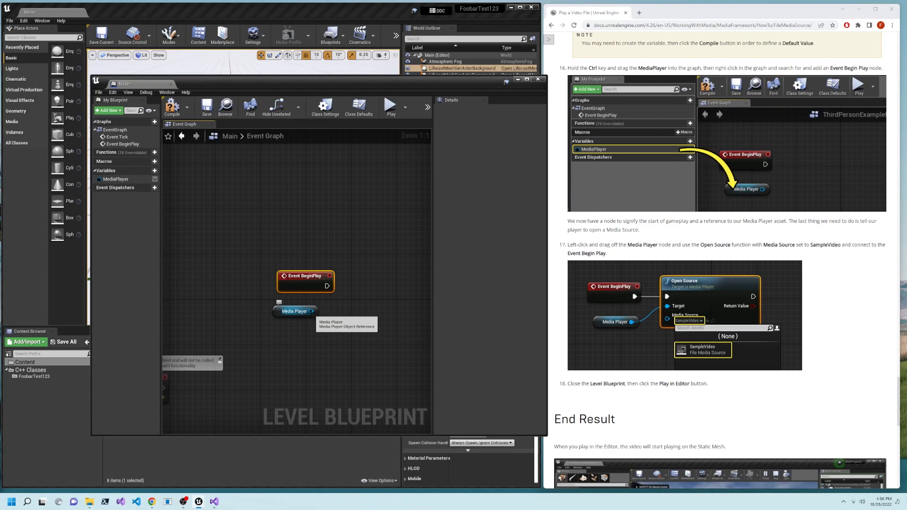
# Step: Add an Open Source call dragged off the MediaPlayer reference
pyautogui.moveTo(313, 311); pyautogui.dragTo(379, 277)
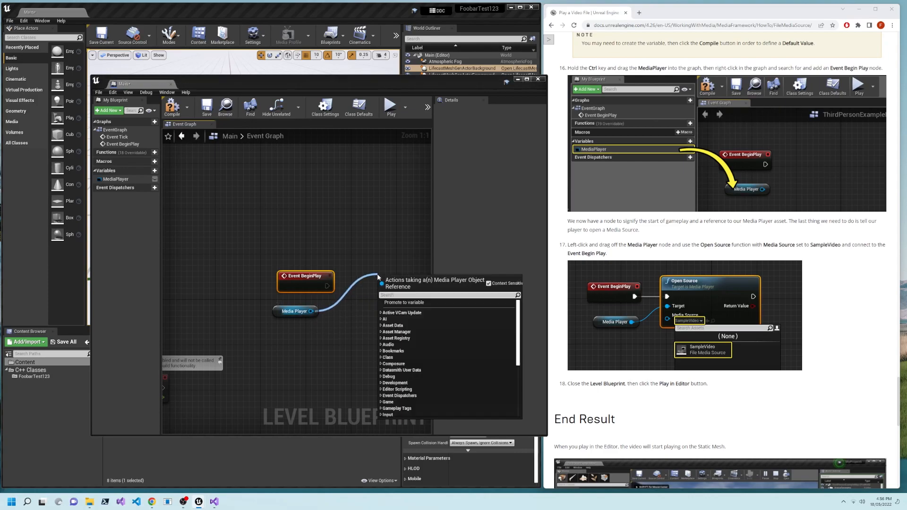
pyautogui.write('open sour')
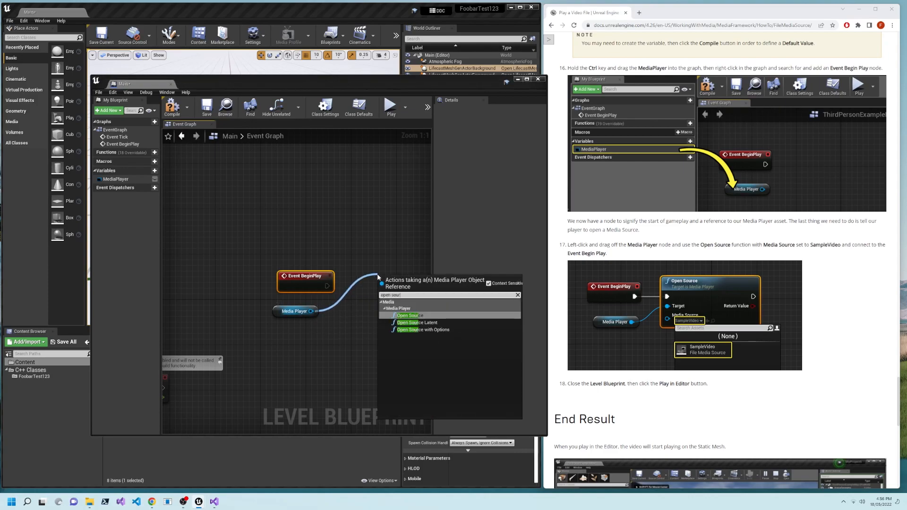
pyautogui.click(407, 315)
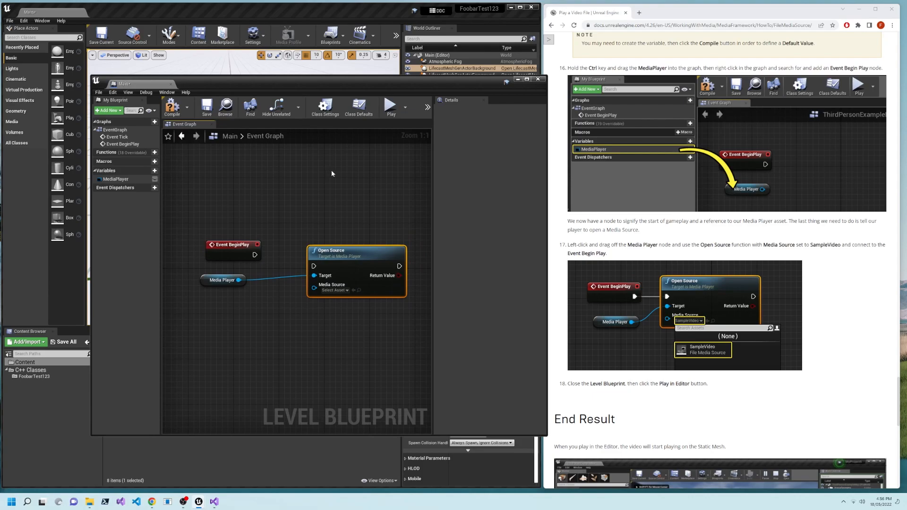
pyautogui.moveTo(253, 255)
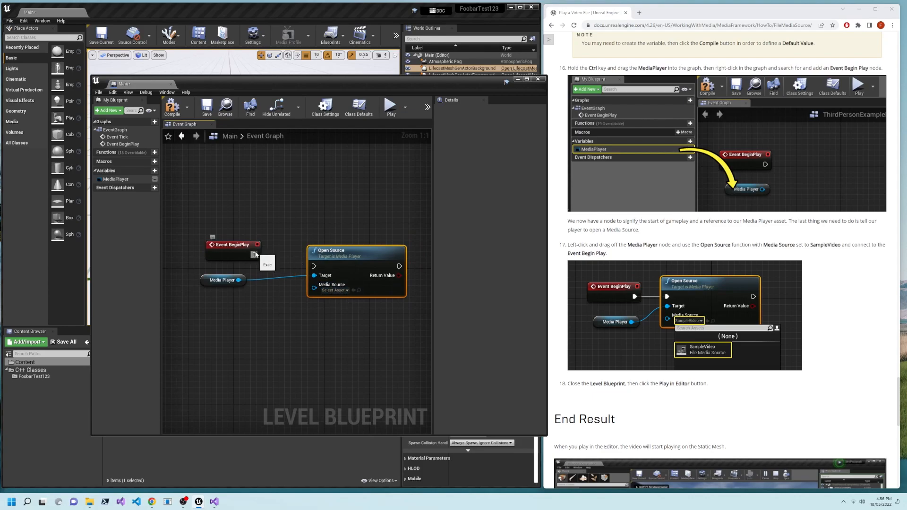
# Step: Wire BeginPlay into Open Source and choose SampleVideo as its media source
pyautogui.moveTo(255, 254); pyautogui.dragTo(314, 265)
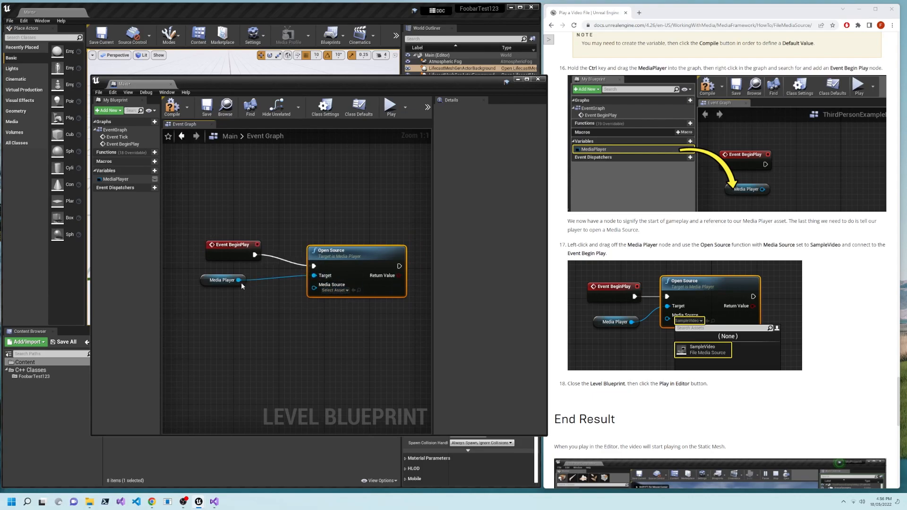
pyautogui.click(335, 291)
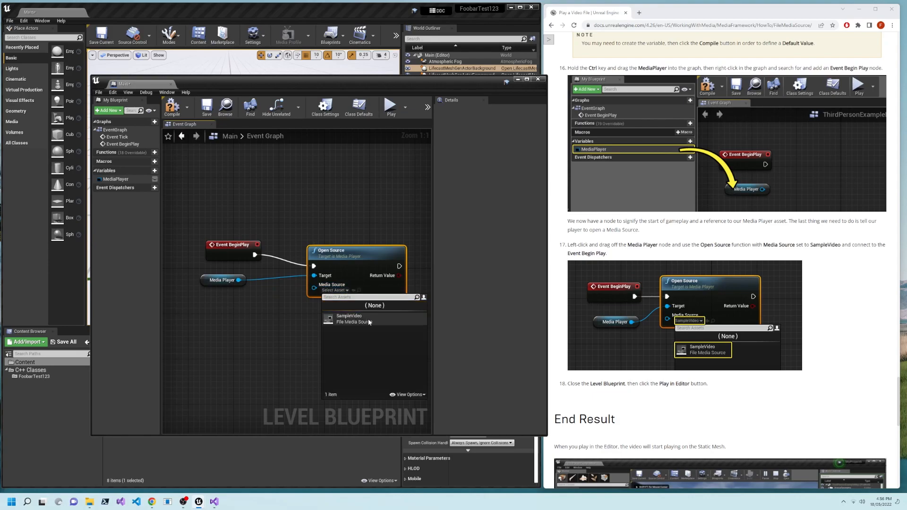
pyautogui.click(348, 318)
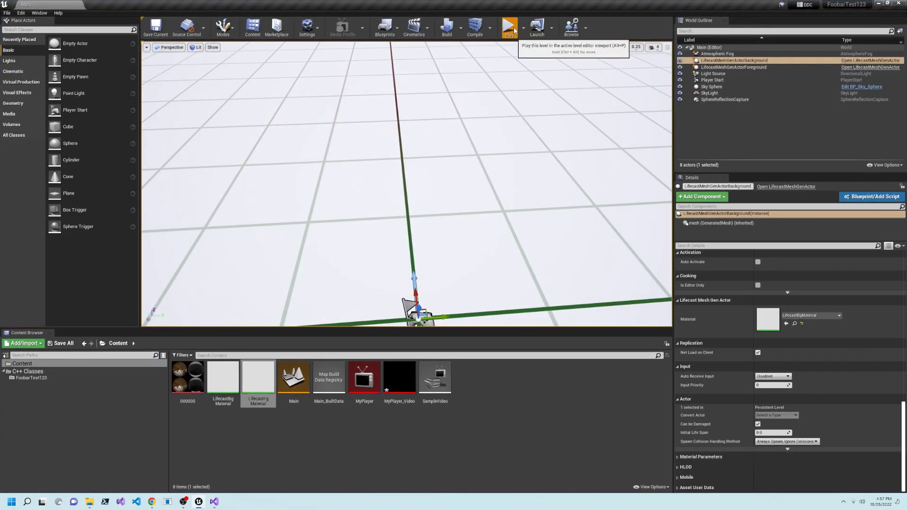
# Step: Run the level in Play mode so the Lifecast video renders
pyautogui.click(510, 26)
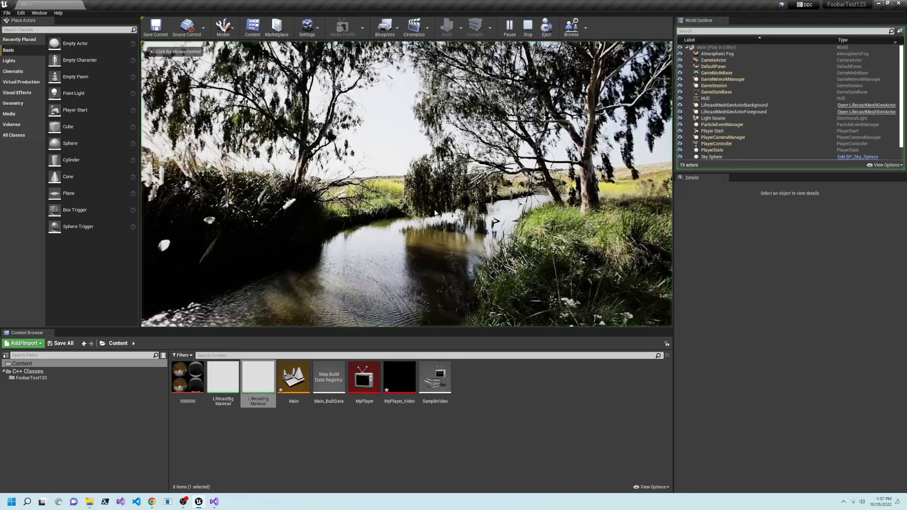